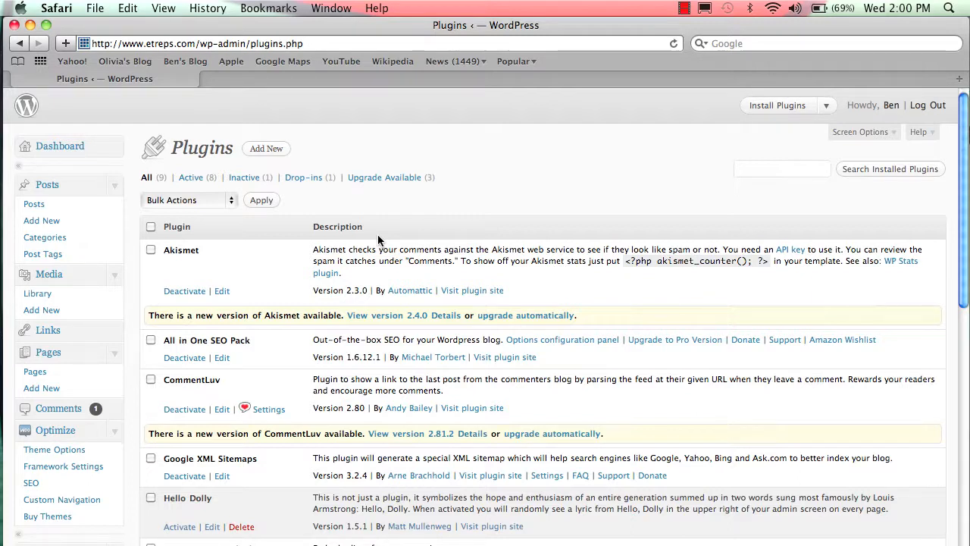
mouse_move(385, 239)
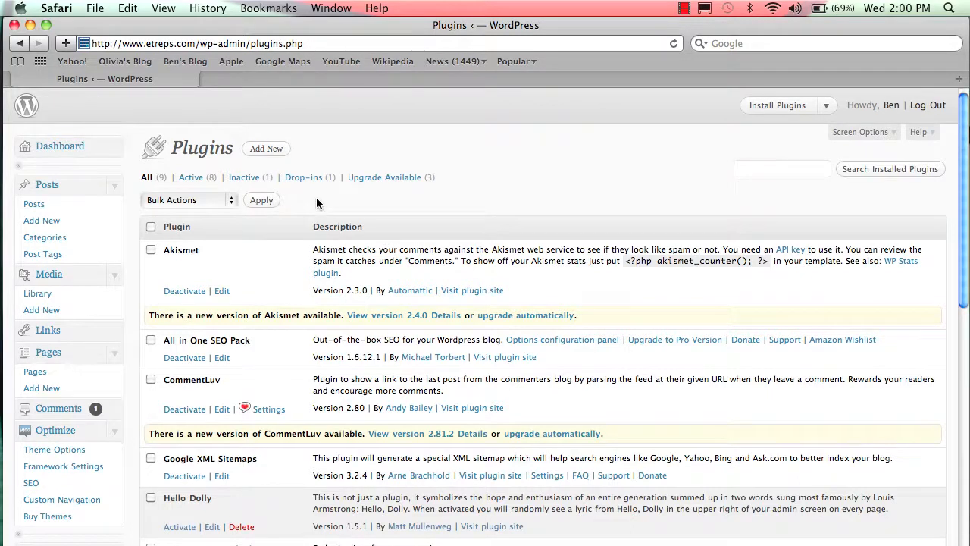
Search the plugin directory for 'tiny mce advanced' and see it listed as already installed.
scroll("down", 3)
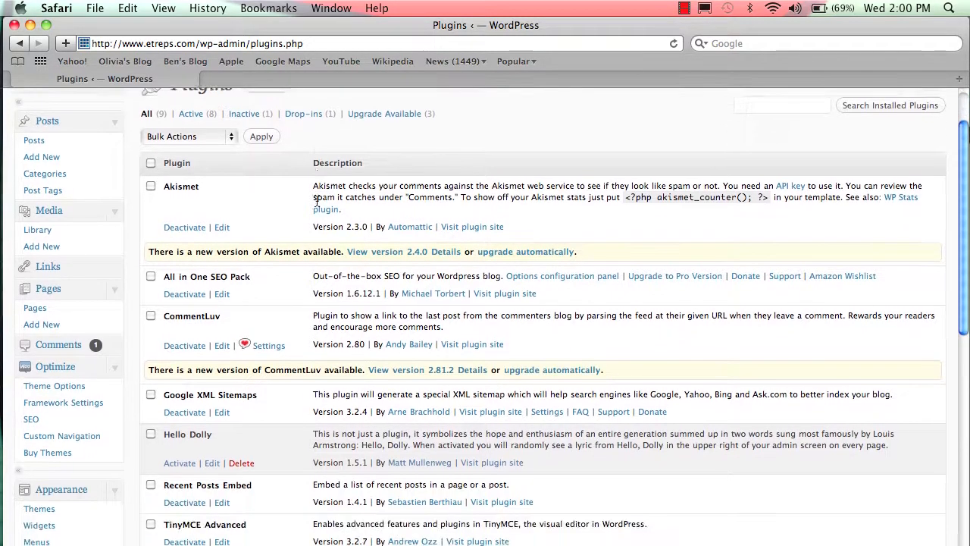
scroll("down", 3)
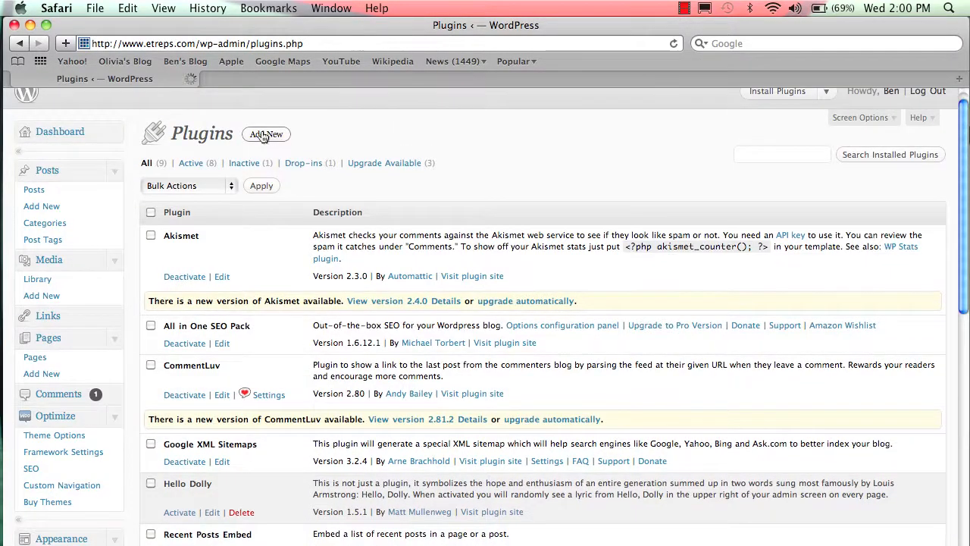
left_click(267, 133)
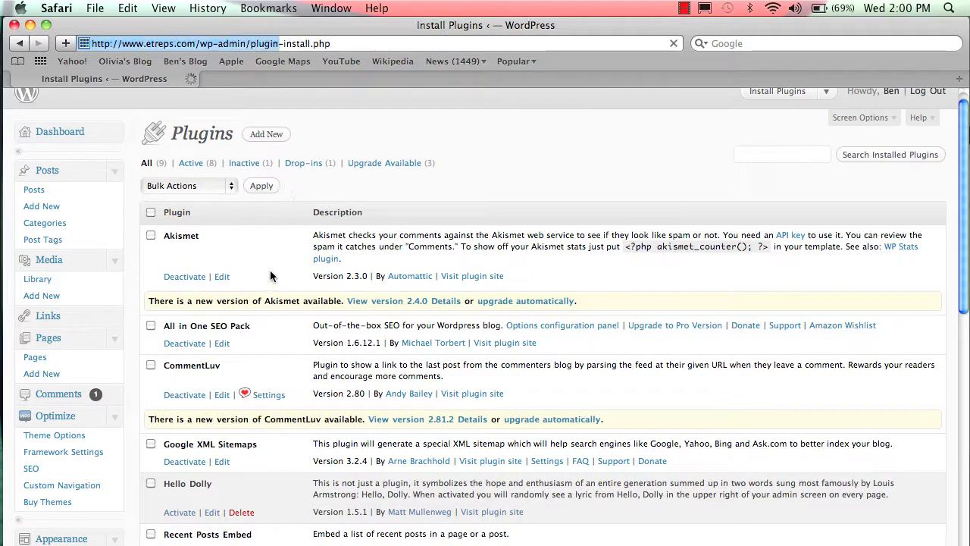
type("t")
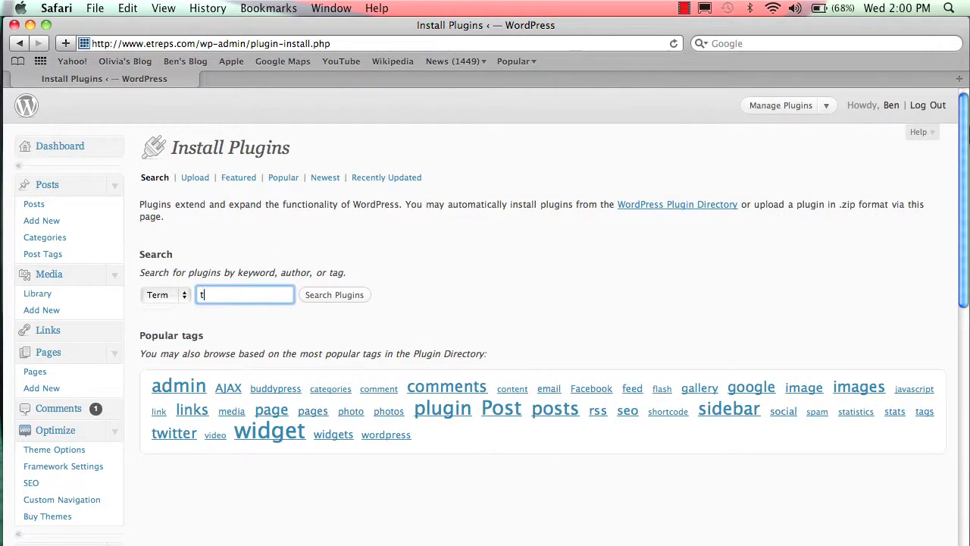
type("iny mce advanced")
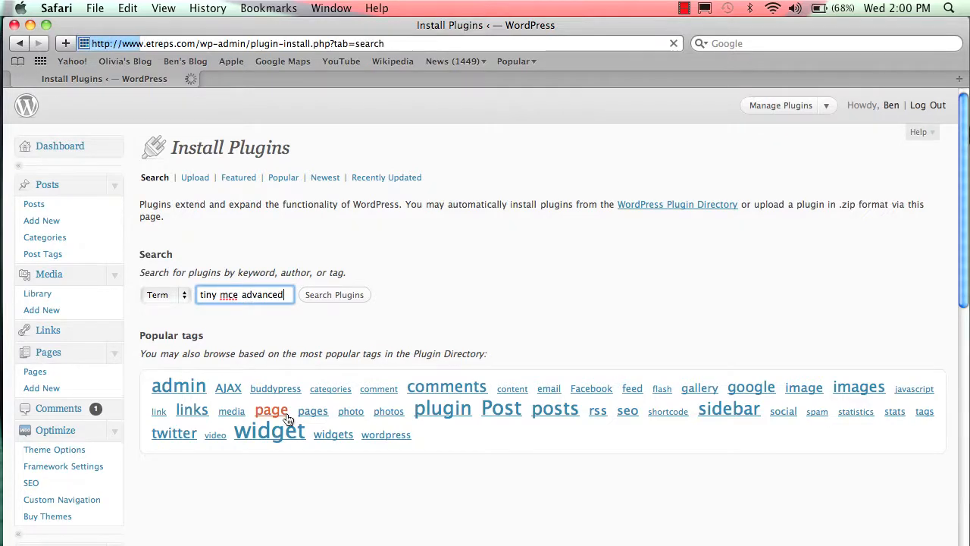
left_click(333, 293)
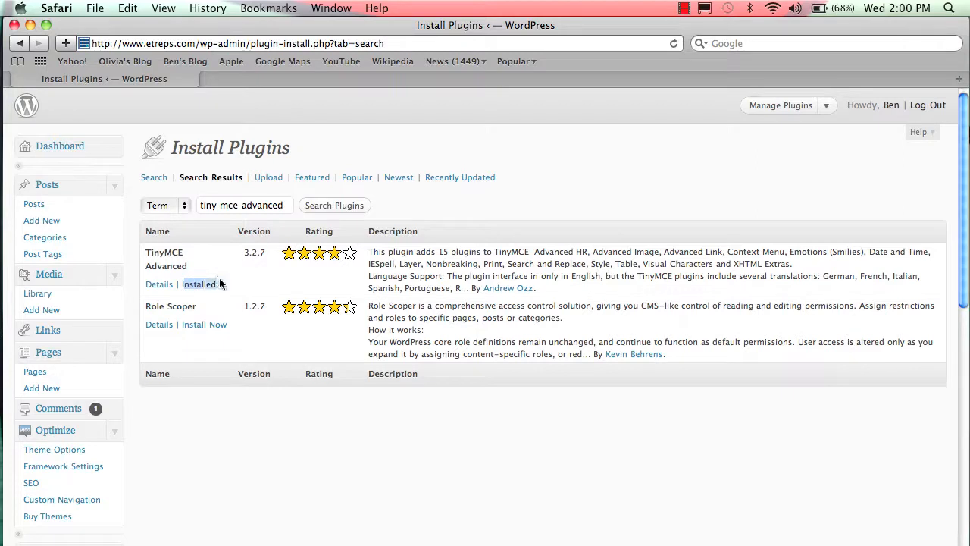
scroll("down", 3)
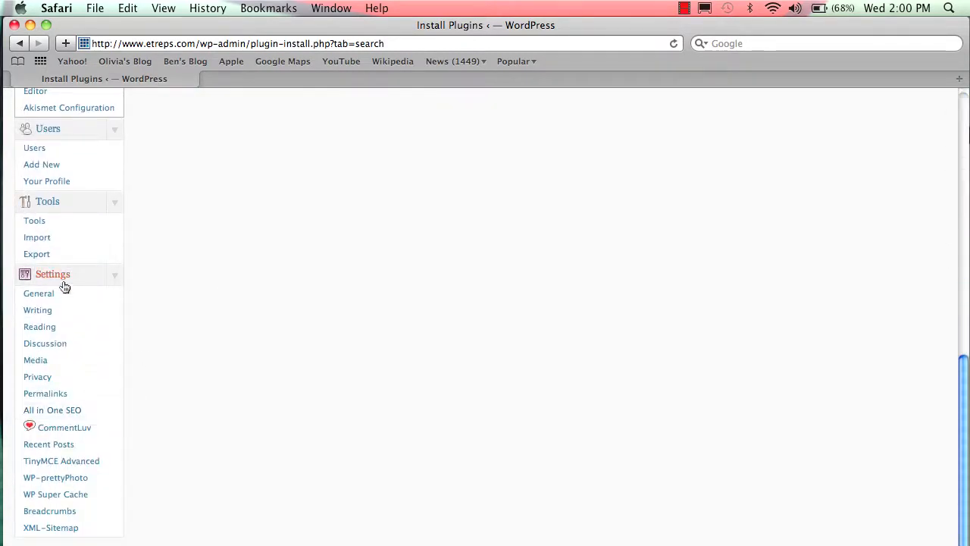
mouse_move(60, 461)
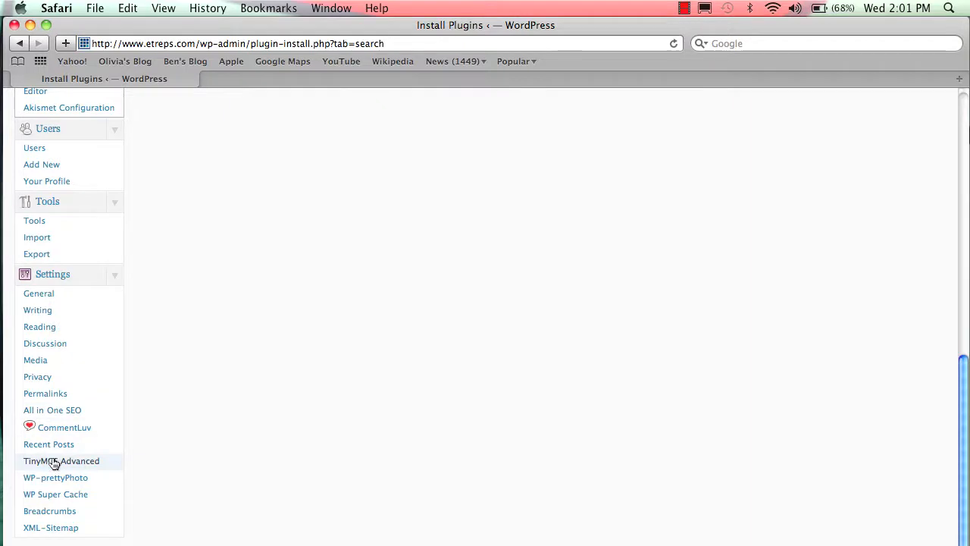
Go to Settings > TinyMCE Advanced to reach the toolbar button arrangement page.
left_click(61, 461)
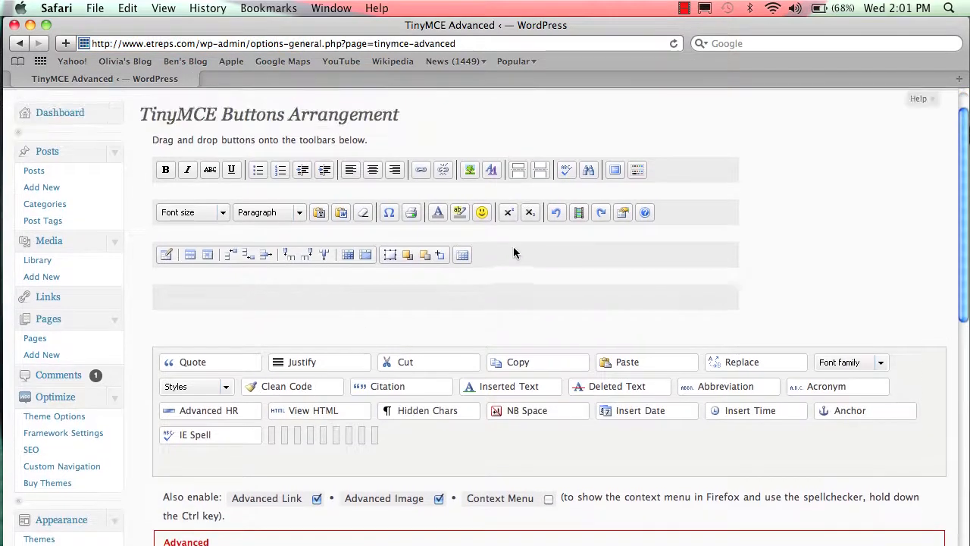
Place the Quote button on the third toolbar row and save the plugin options.
scroll("down", 3)
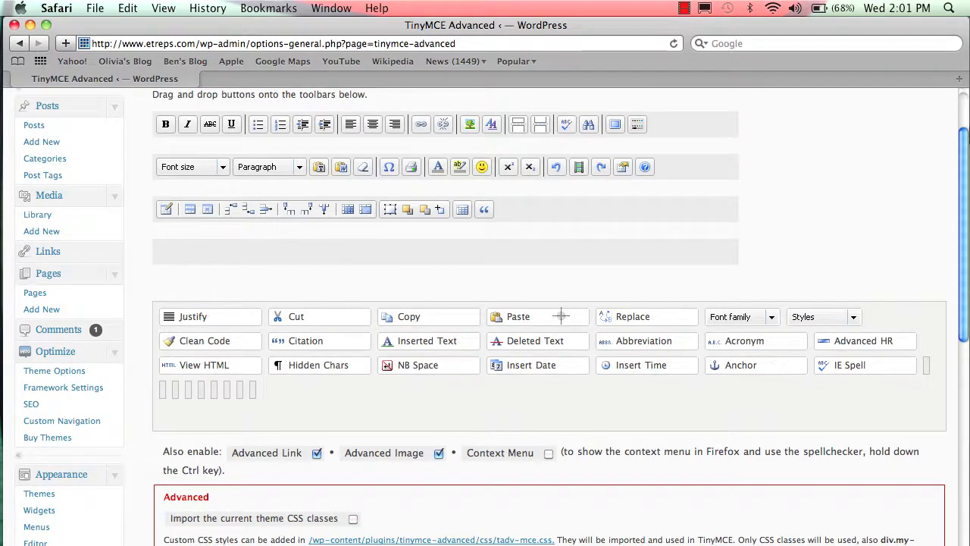
mouse_move(375, 339)
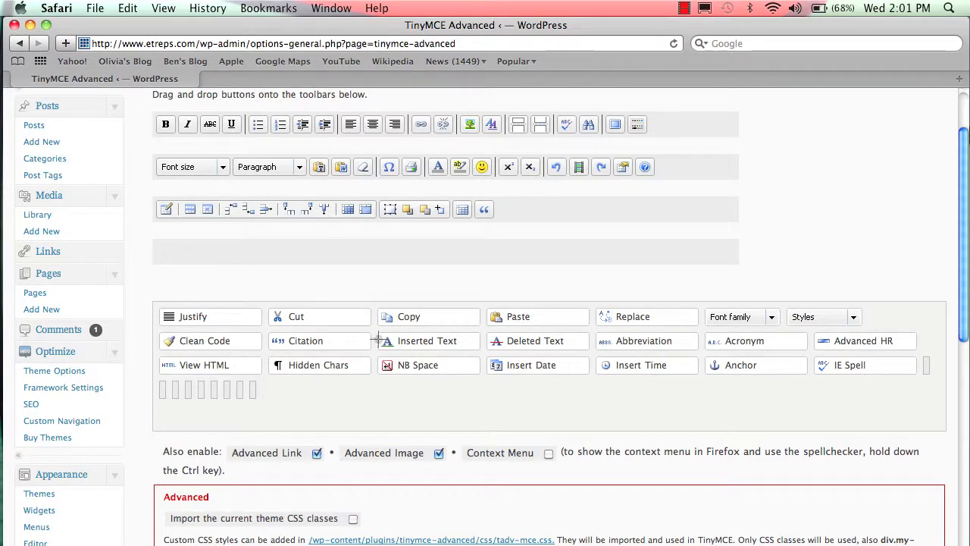
scroll("down", 3)
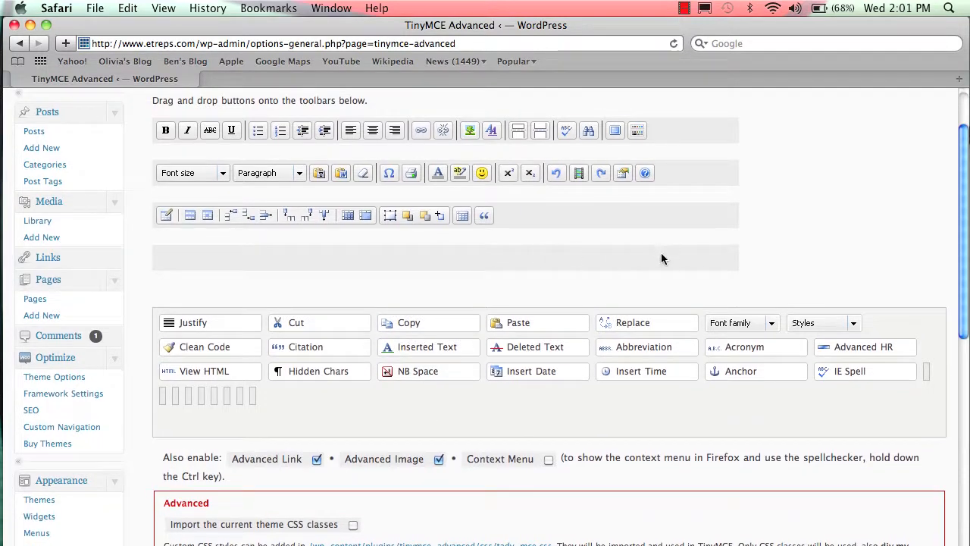
mouse_move(742, 321)
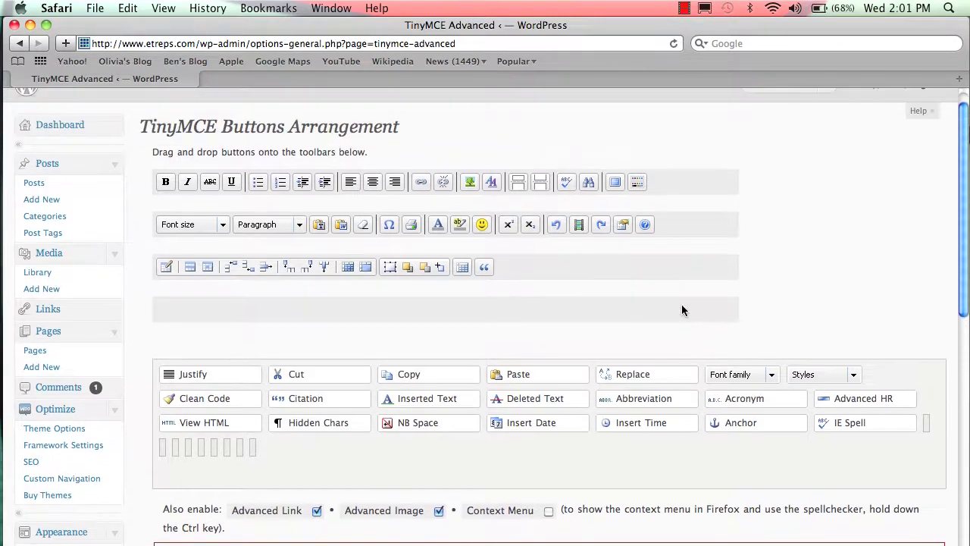
scroll("down", 3)
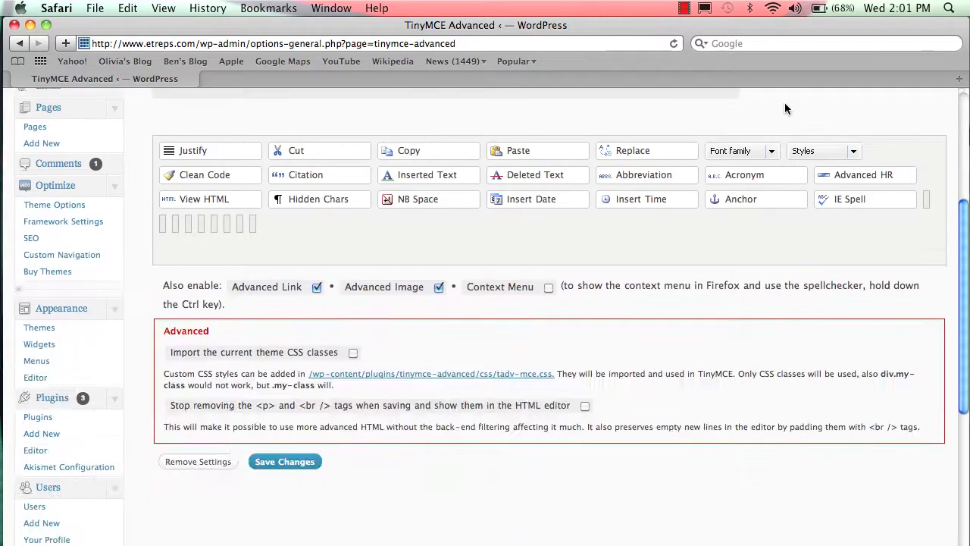
scroll("down", 3)
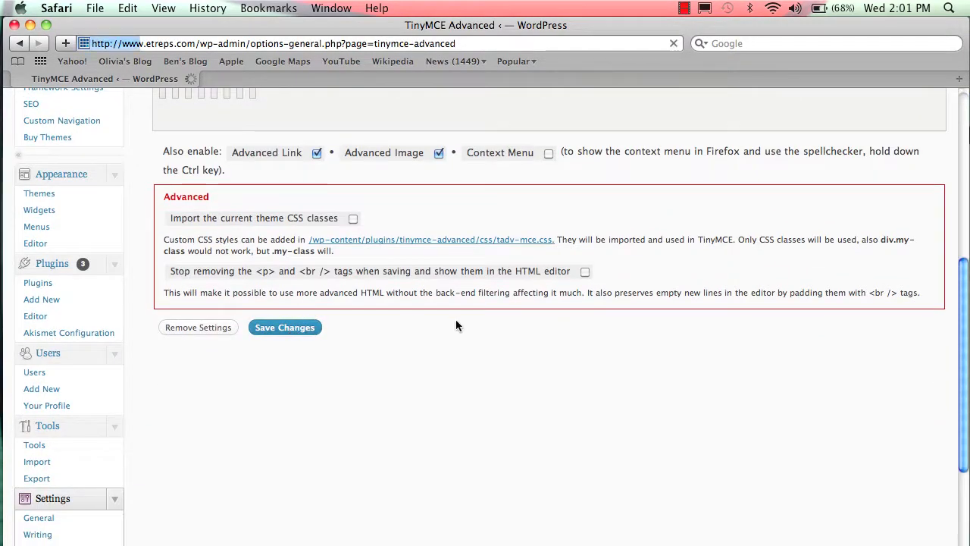
left_click(285, 327)
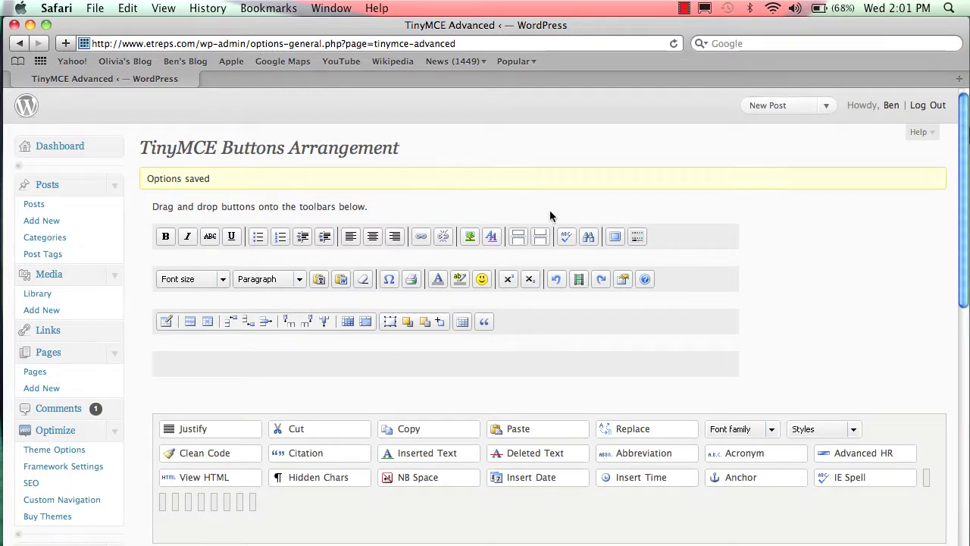
mouse_move(391, 261)
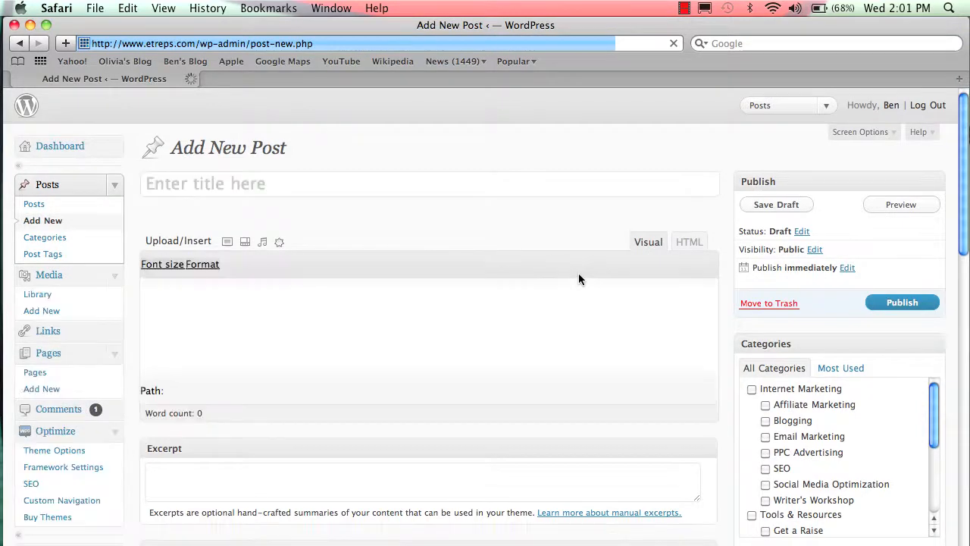
left_click(648, 242)
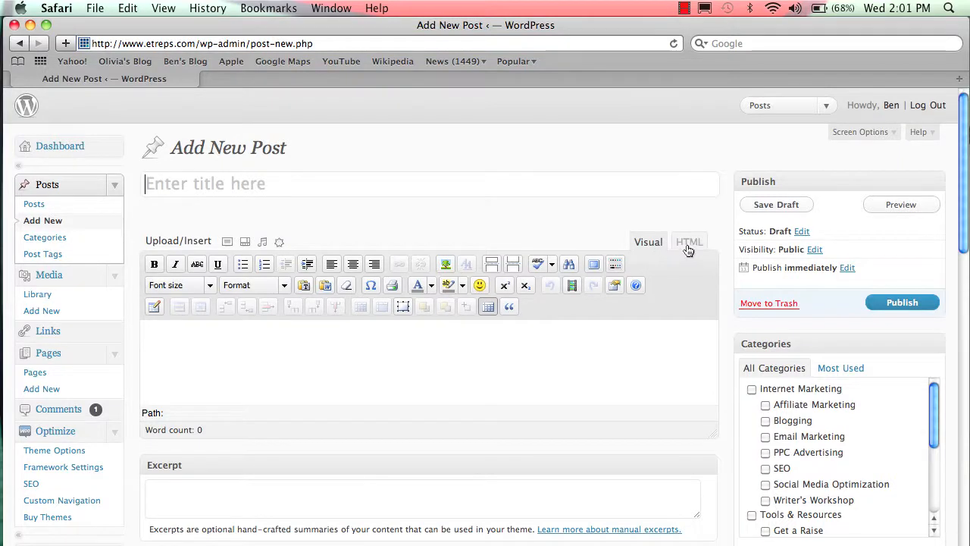
left_click(688, 243)
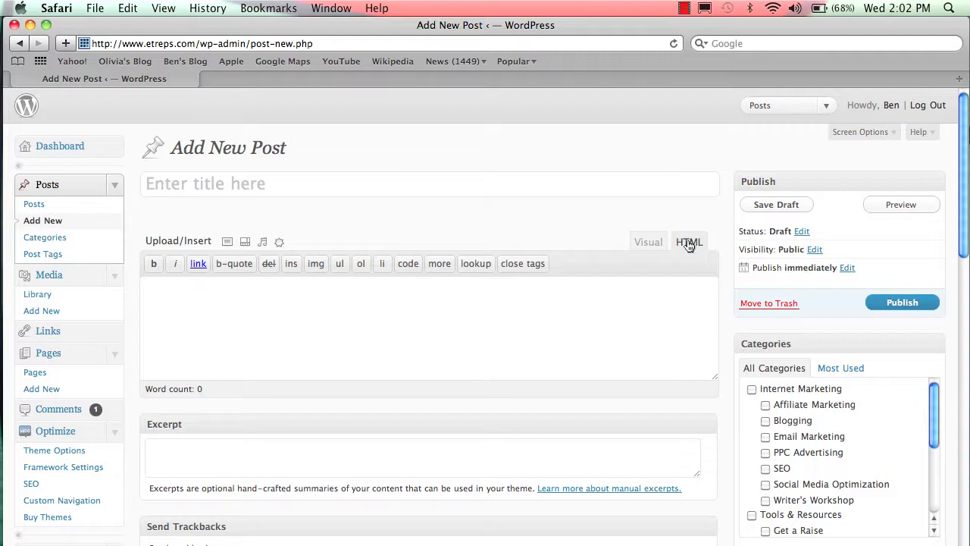
mouse_move(588, 326)
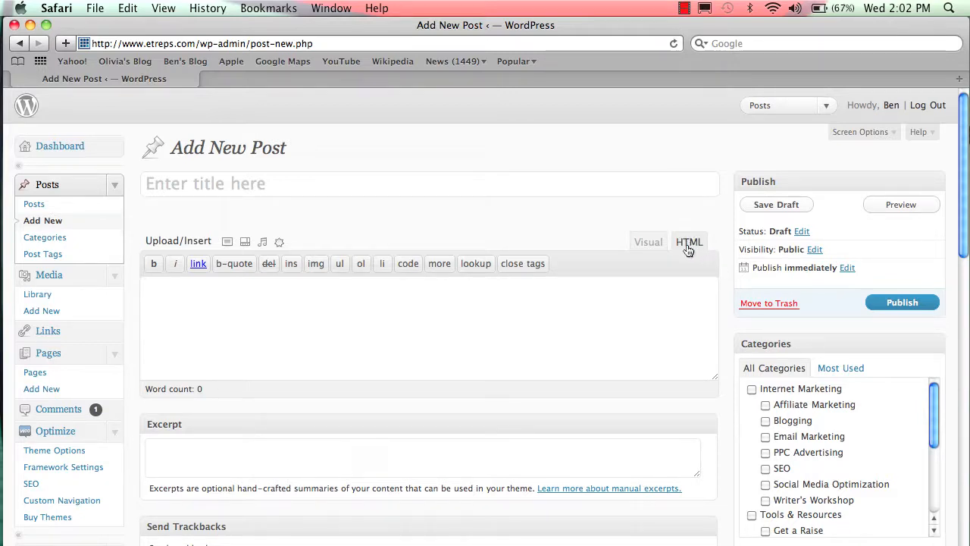
left_click(648, 241)
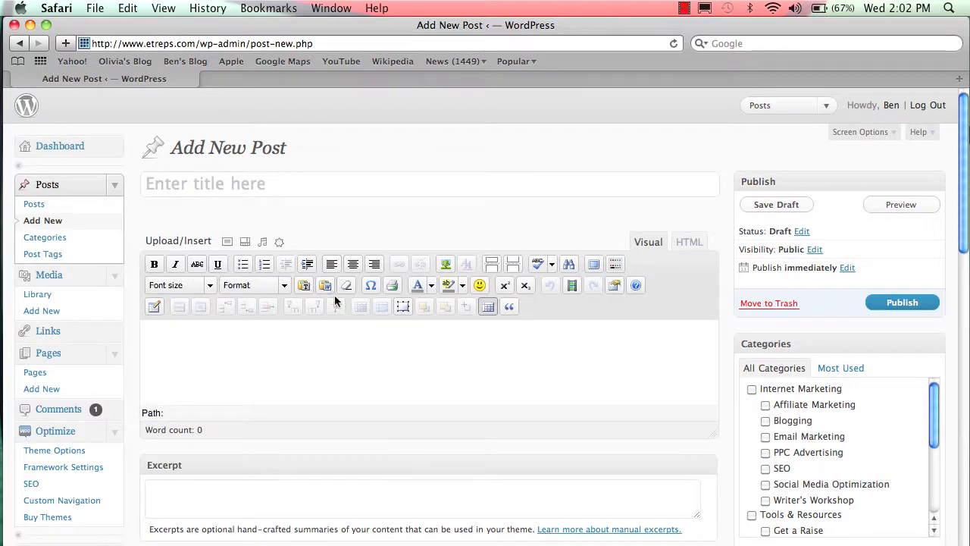
mouse_move(343, 346)
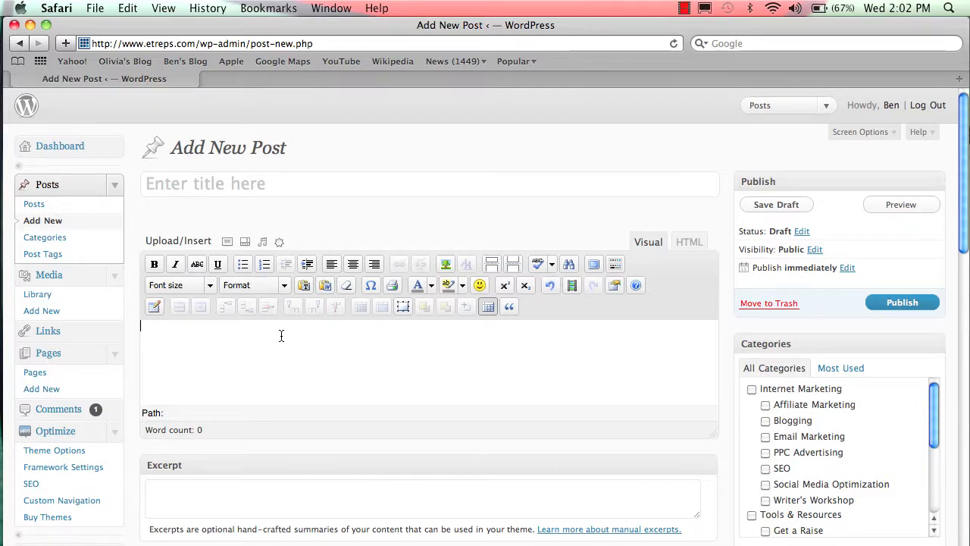
Write a test sentence, select it and toggle bold on and off.
type("This is a test sen")
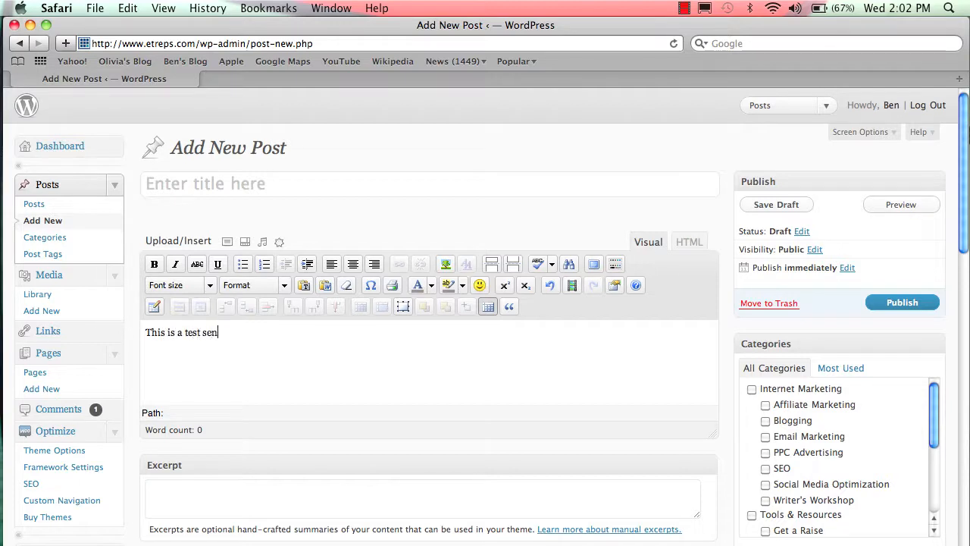
type("tence")
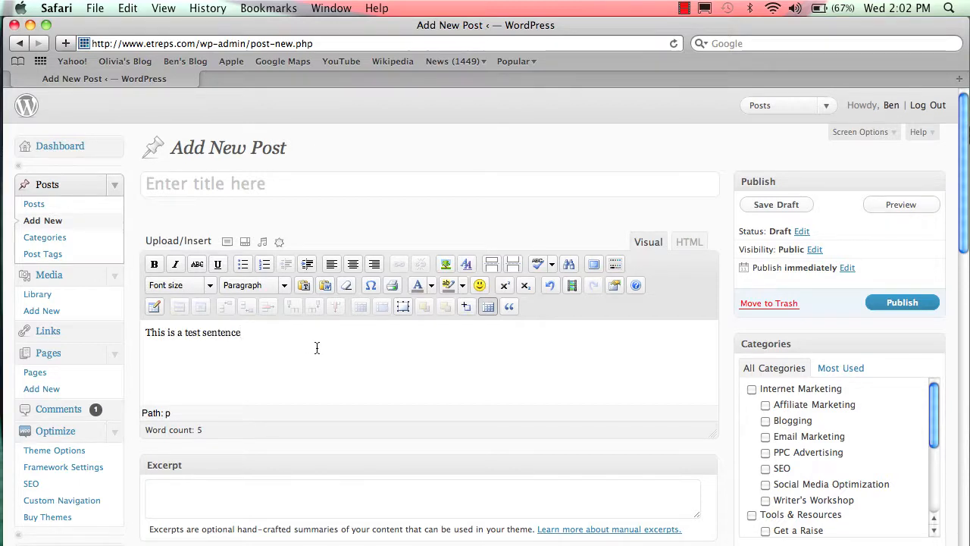
triple_click(194, 332)
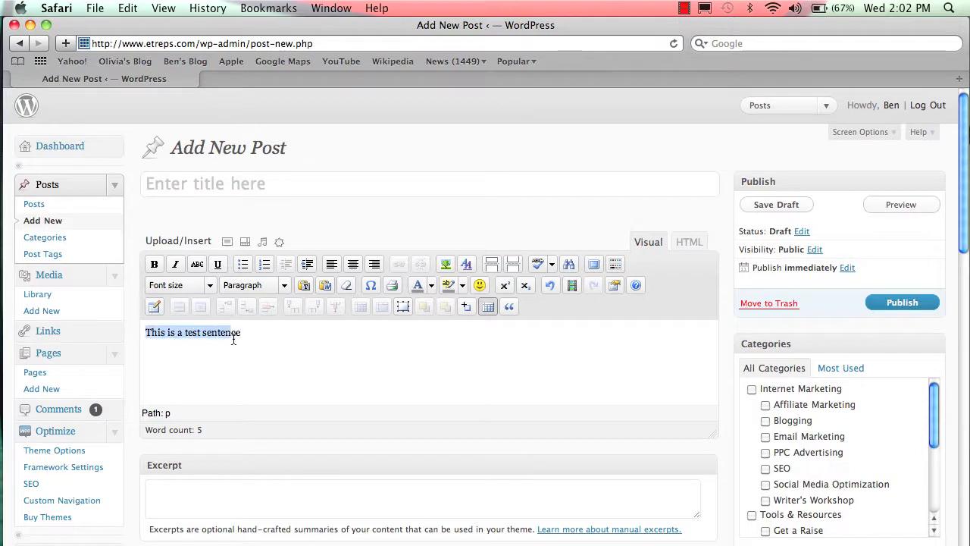
left_click(155, 264)
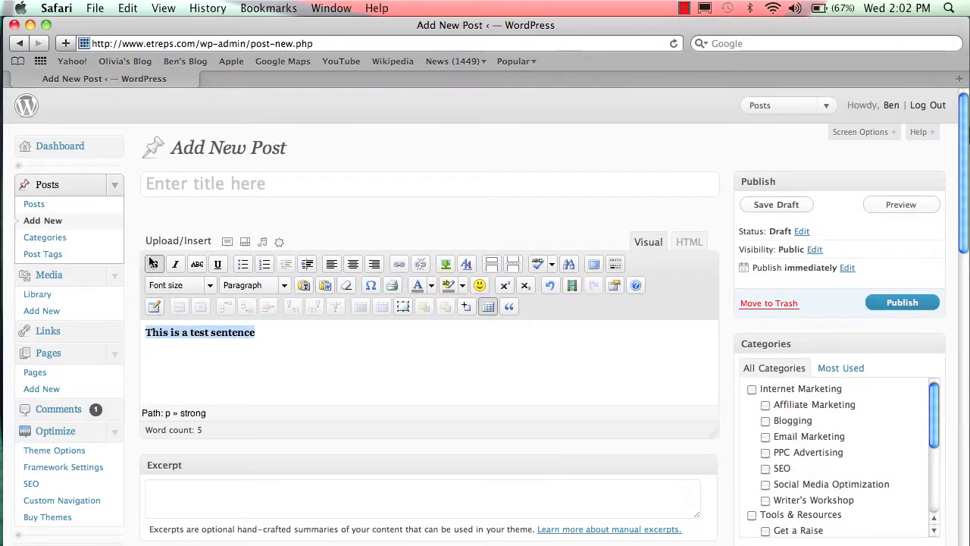
left_click(155, 264)
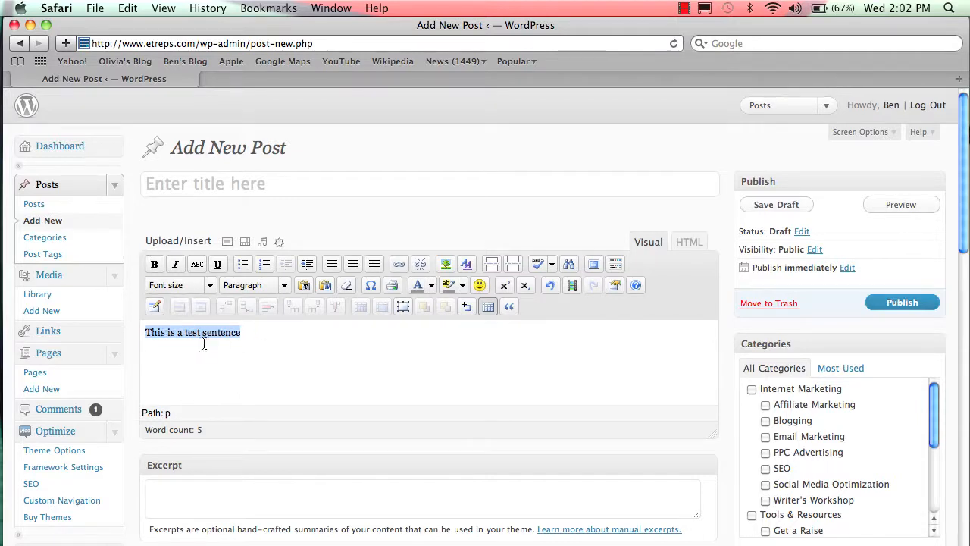
Try italic and bulleted list on the sentence, leaving it as a numbered list item.
left_click(176, 264)
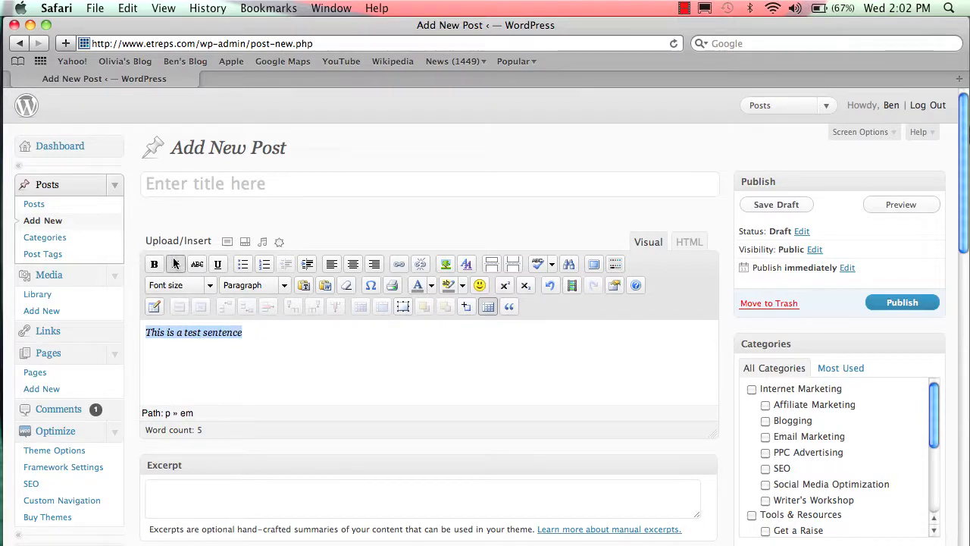
left_click(197, 264)
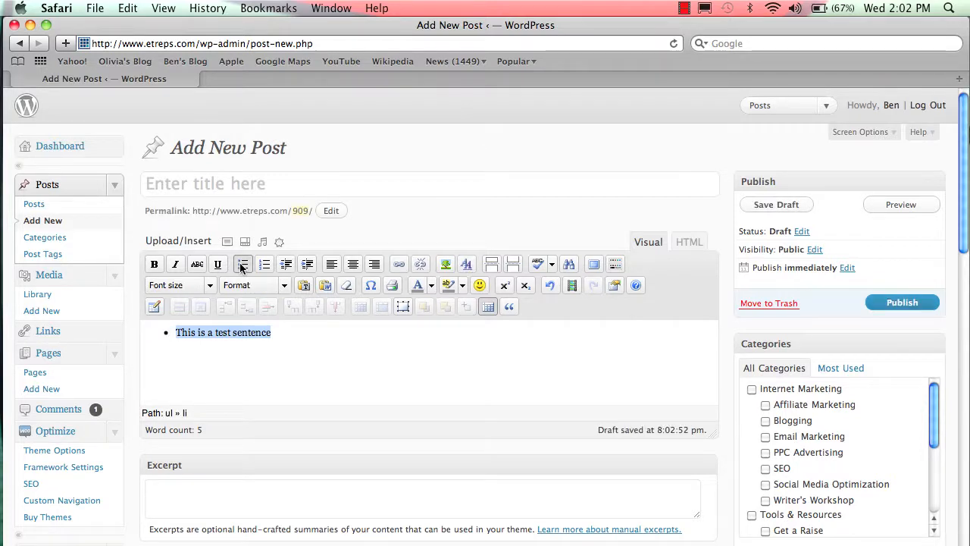
left_click(264, 263)
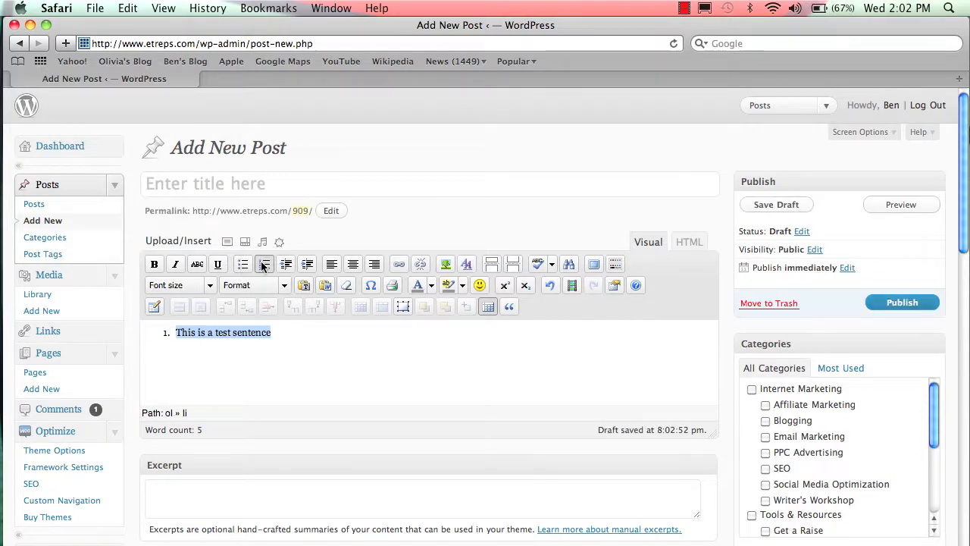
left_click(263, 264)
type("adl;fjka;sldfjka")
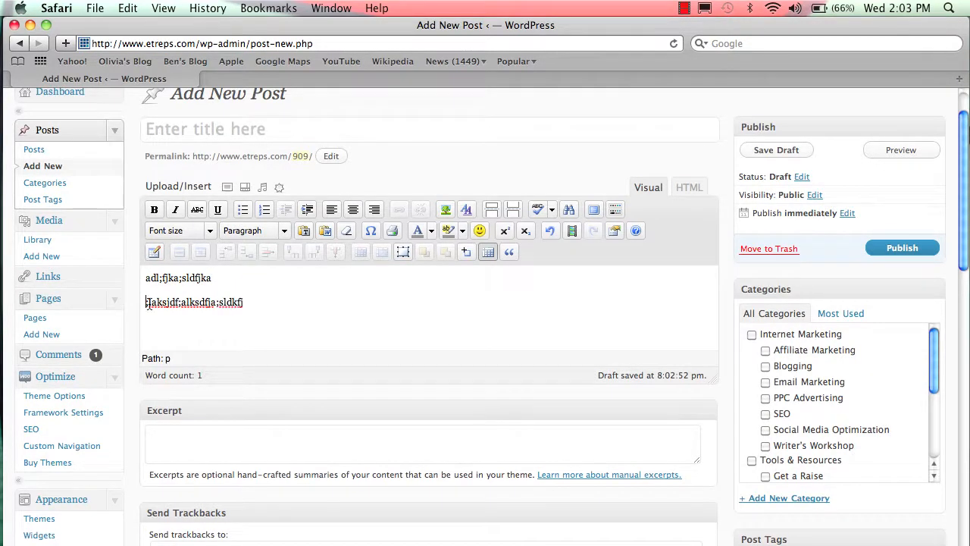
Centre the sample lines with Align Center, then clear the post body.
left_click(353, 209)
type("lkajdf;lajdf;laksdjf")
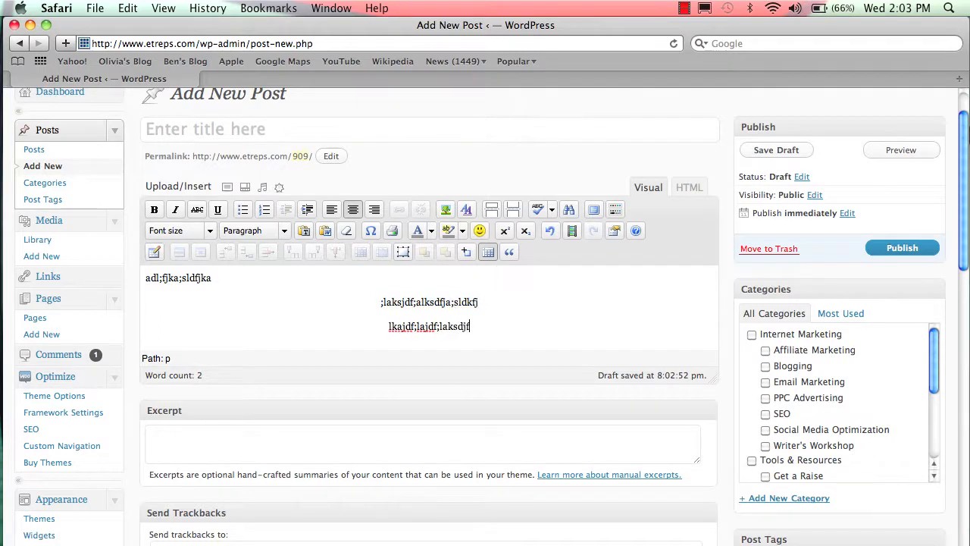
left_click(375, 209)
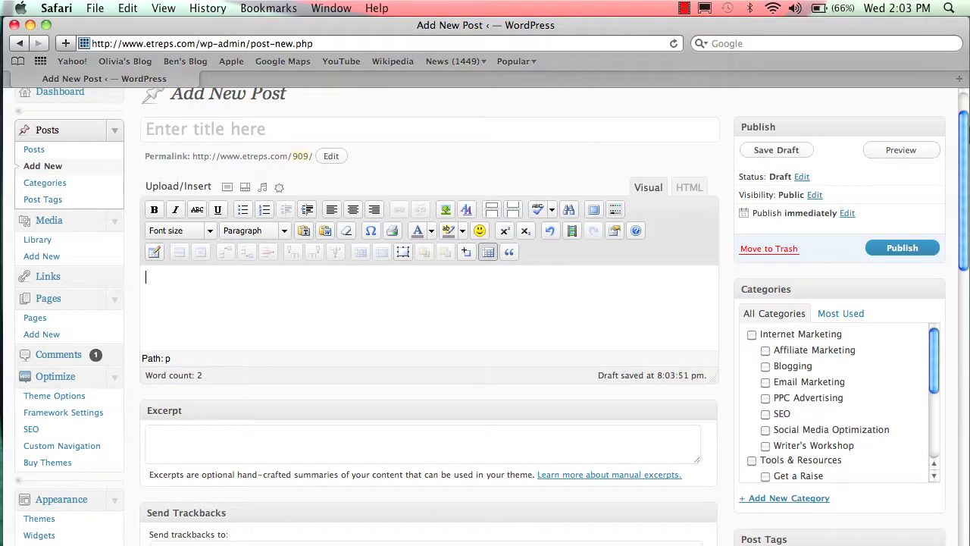
mouse_move(594, 263)
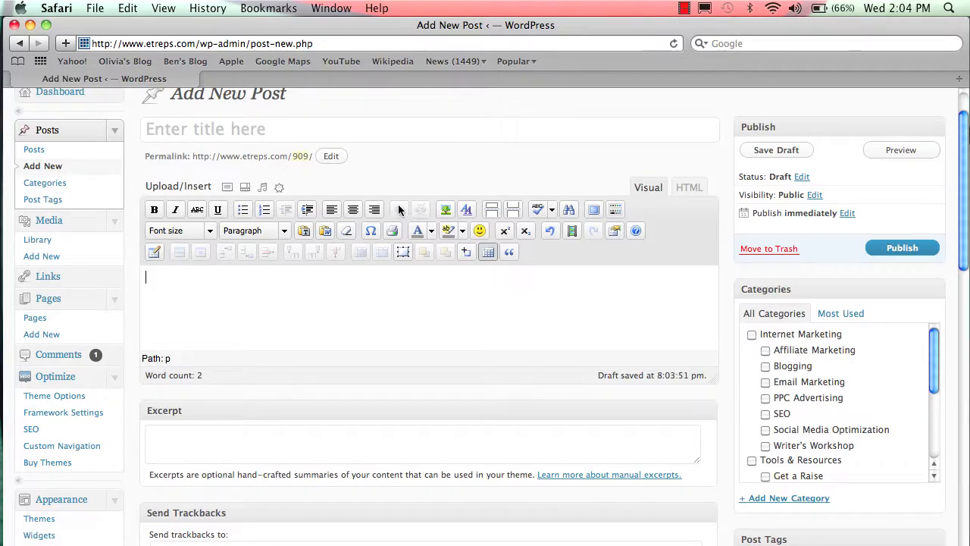
mouse_move(445, 209)
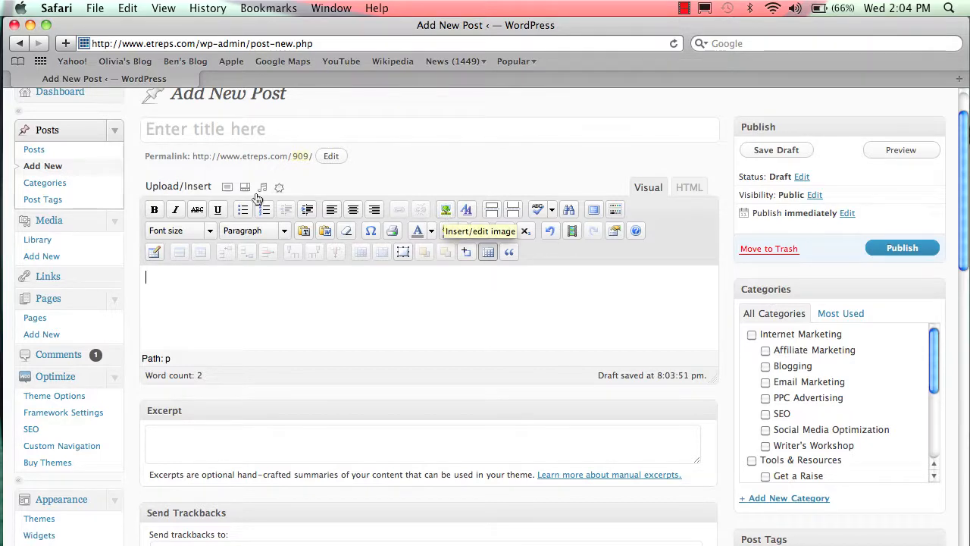
mouse_move(228, 186)
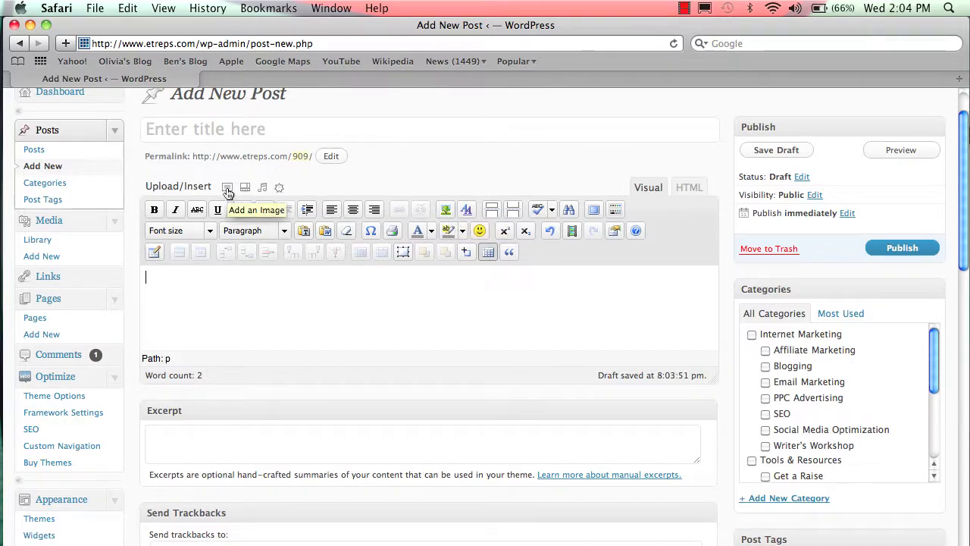
mouse_move(466, 210)
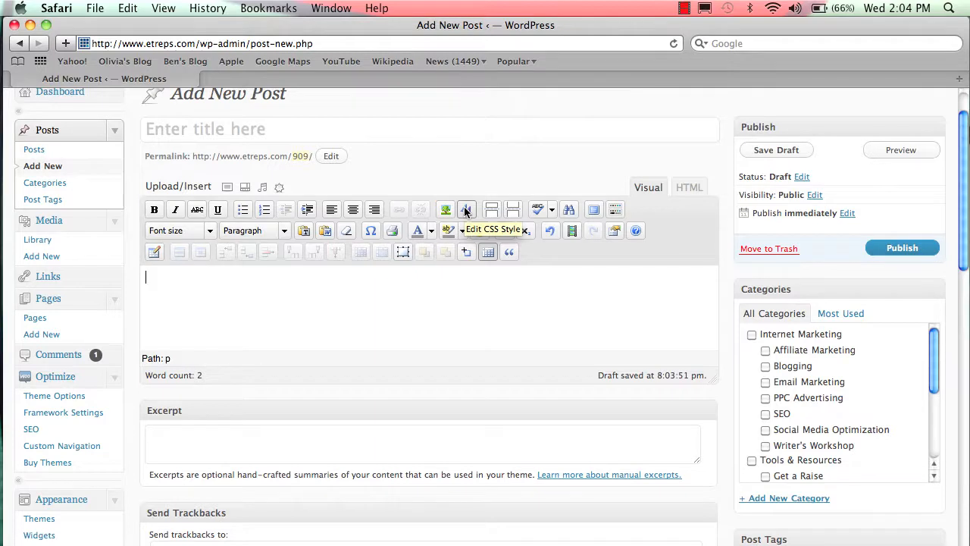
mouse_move(512, 209)
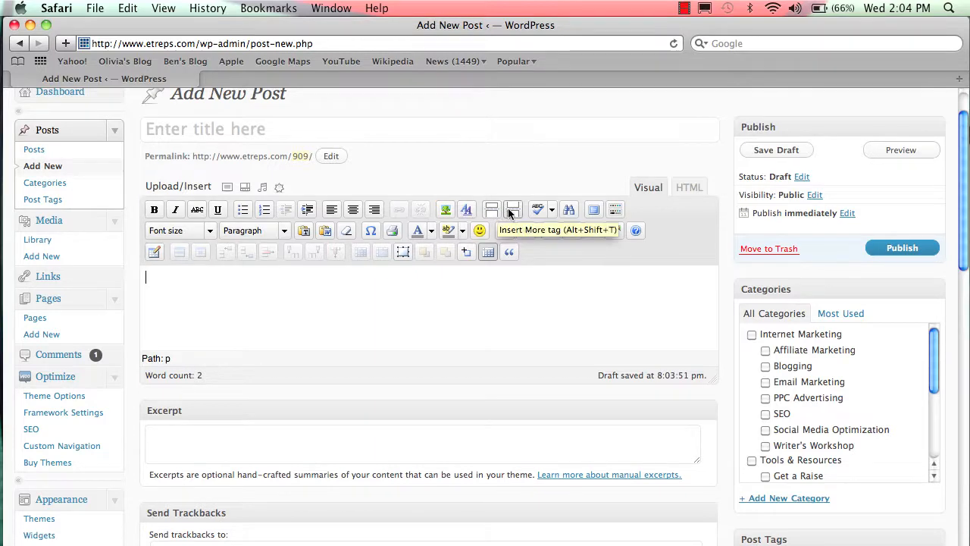
mouse_move(512, 209)
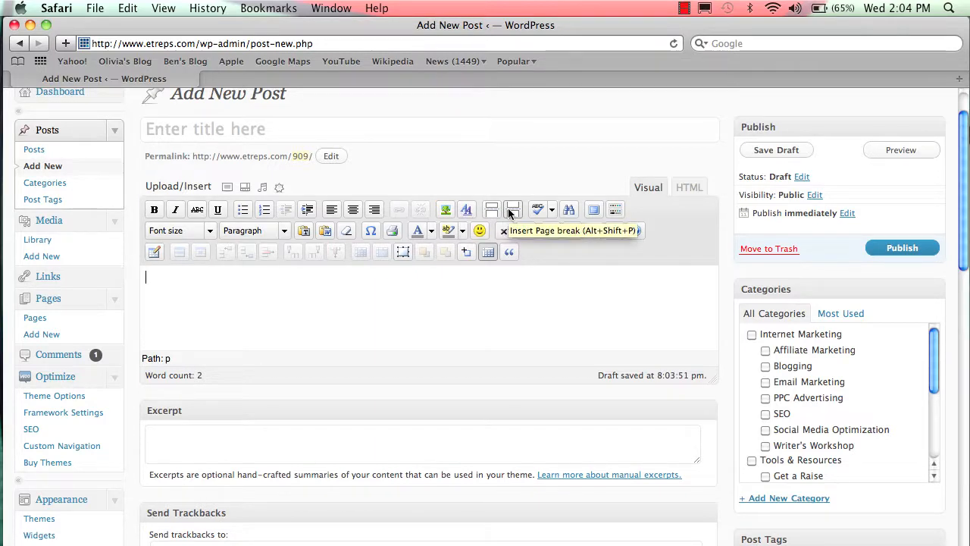
mouse_move(536, 209)
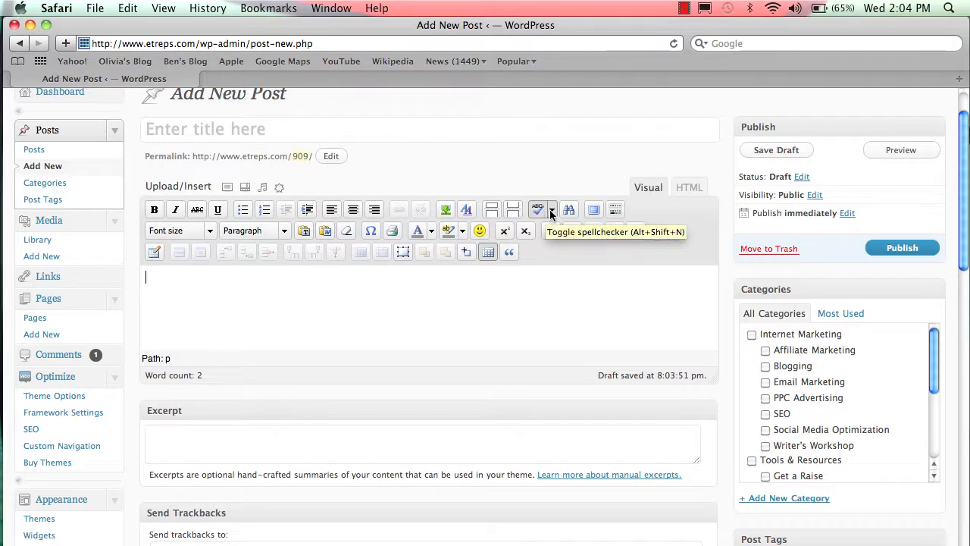
left_click(551, 209)
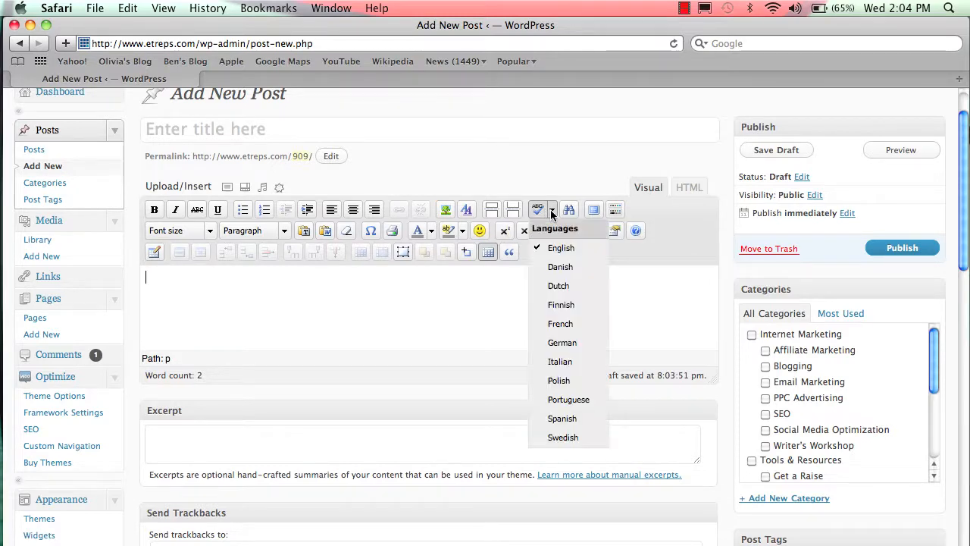
left_click(536, 209)
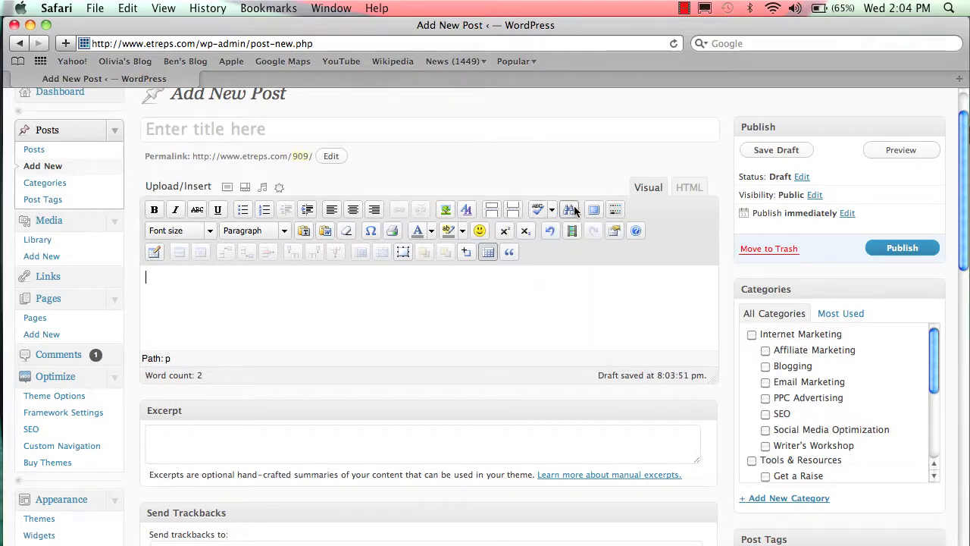
mouse_move(570, 209)
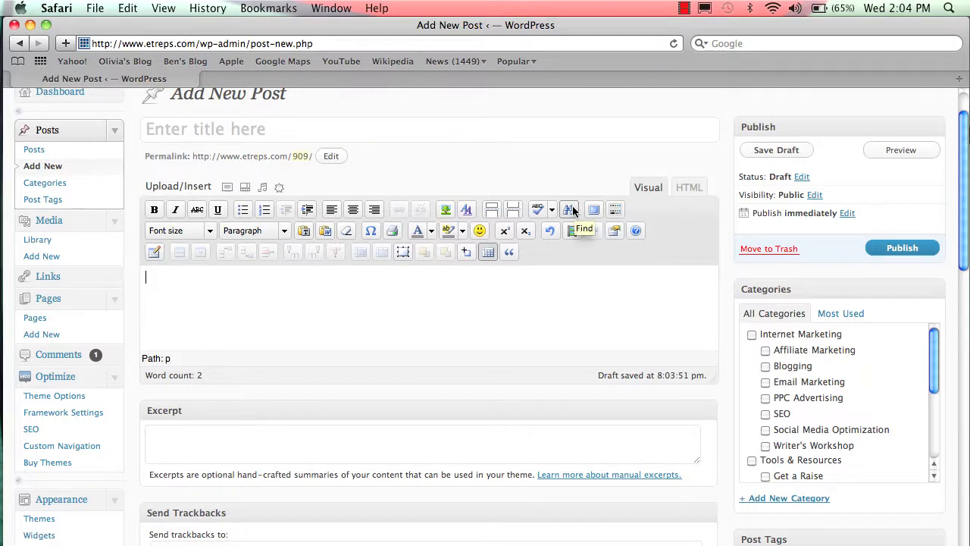
mouse_move(594, 209)
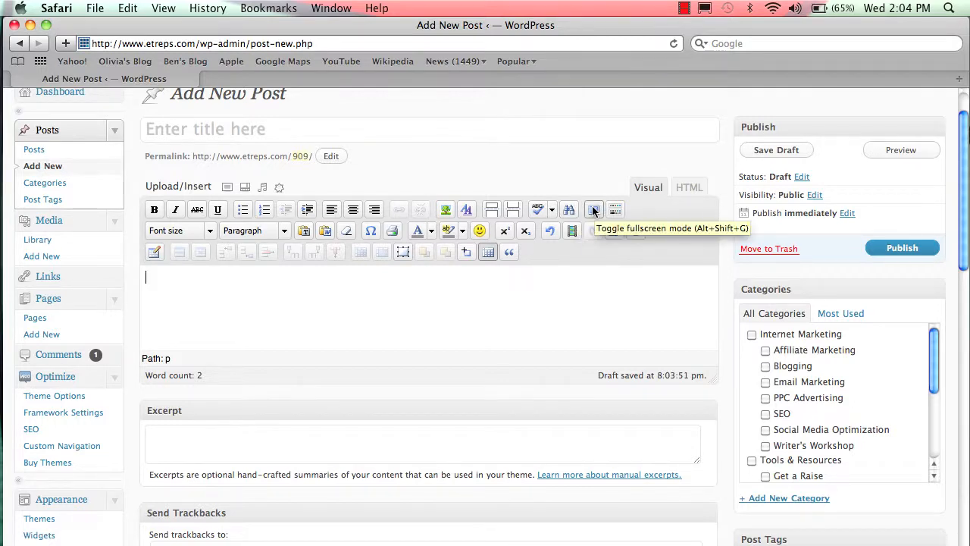
mouse_move(585, 220)
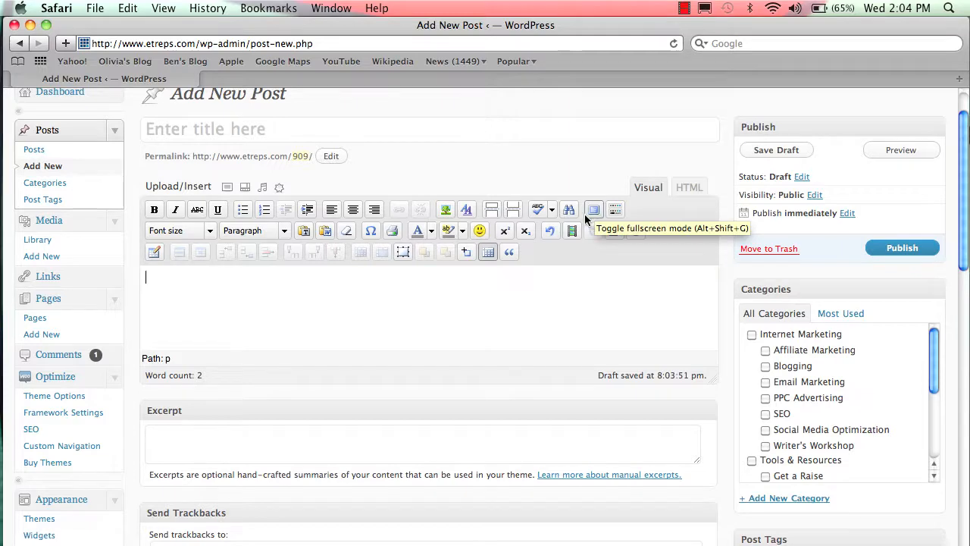
left_click(594, 209)
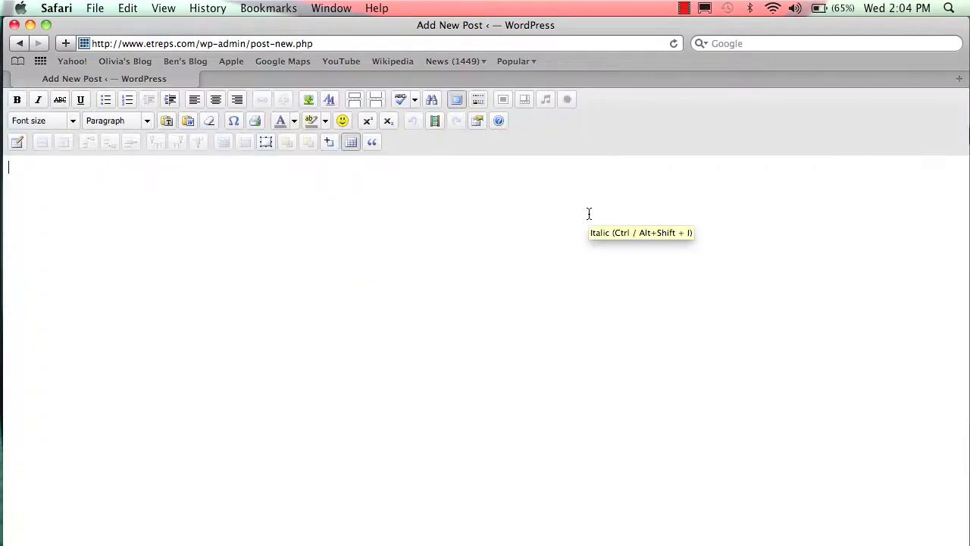
mouse_move(455, 100)
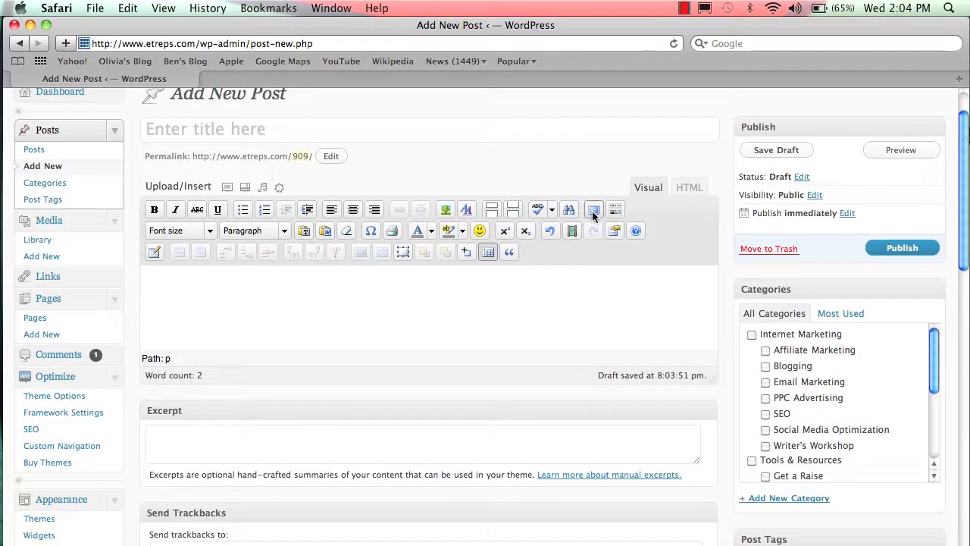
mouse_move(615, 209)
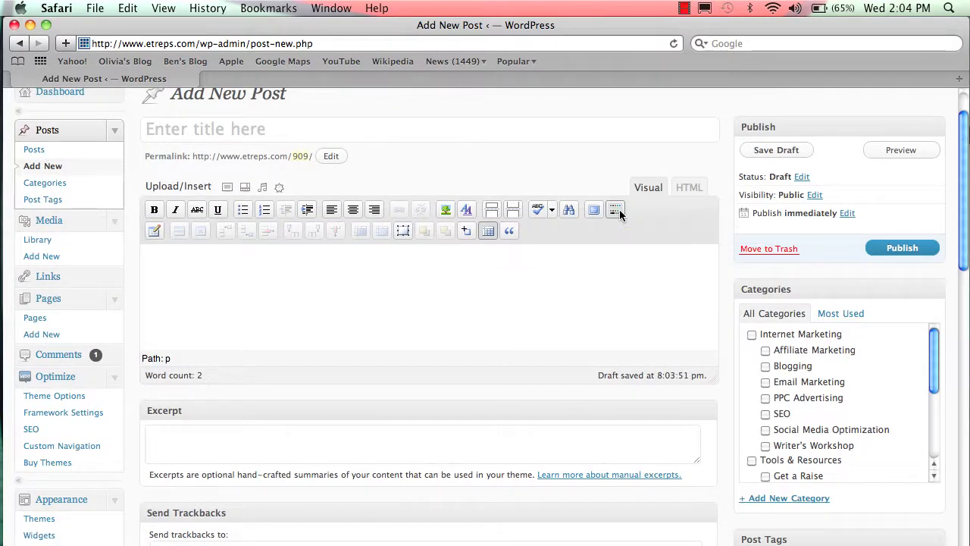
mouse_move(616, 209)
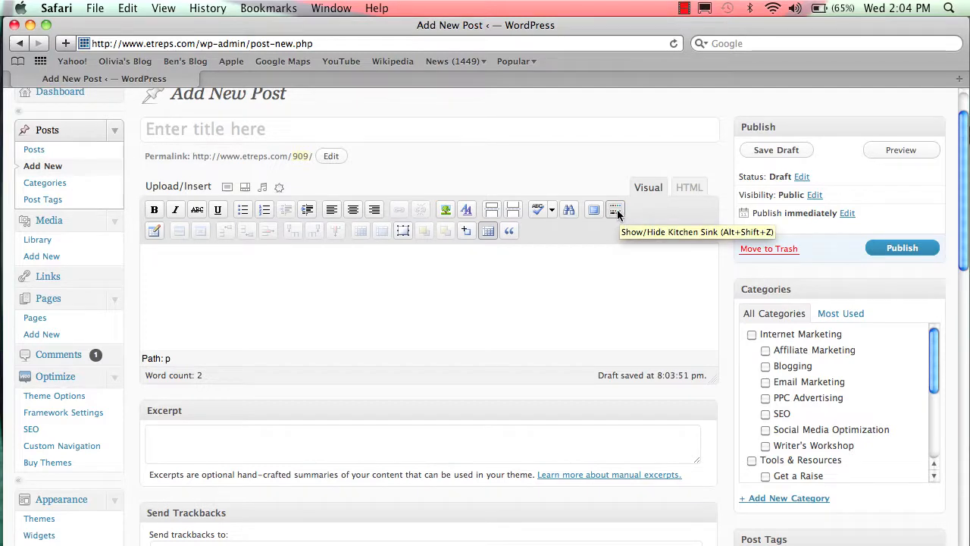
left_click(615, 209)
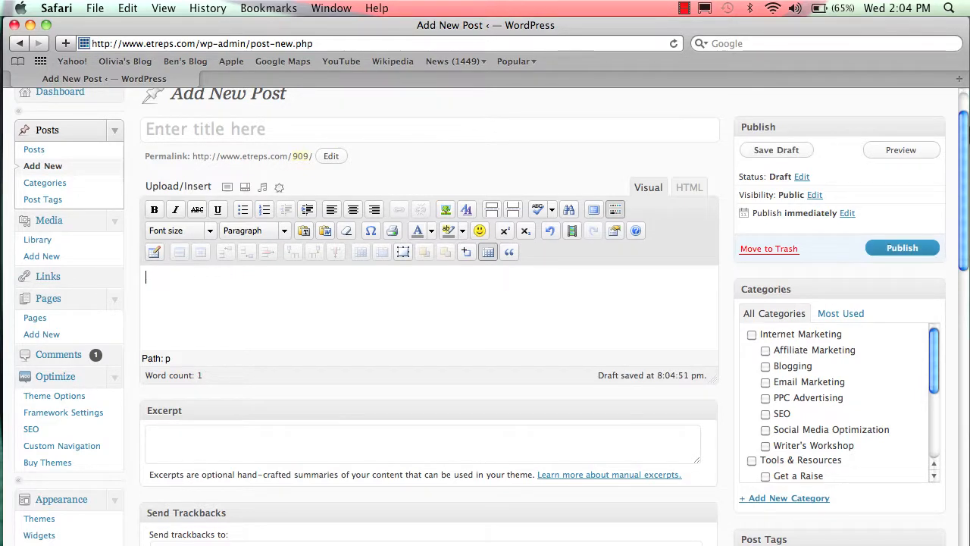
Write 'This is a Test SEntence' and format it as Heading 2 from the Format dropdown.
type("This is a Test SEnten")
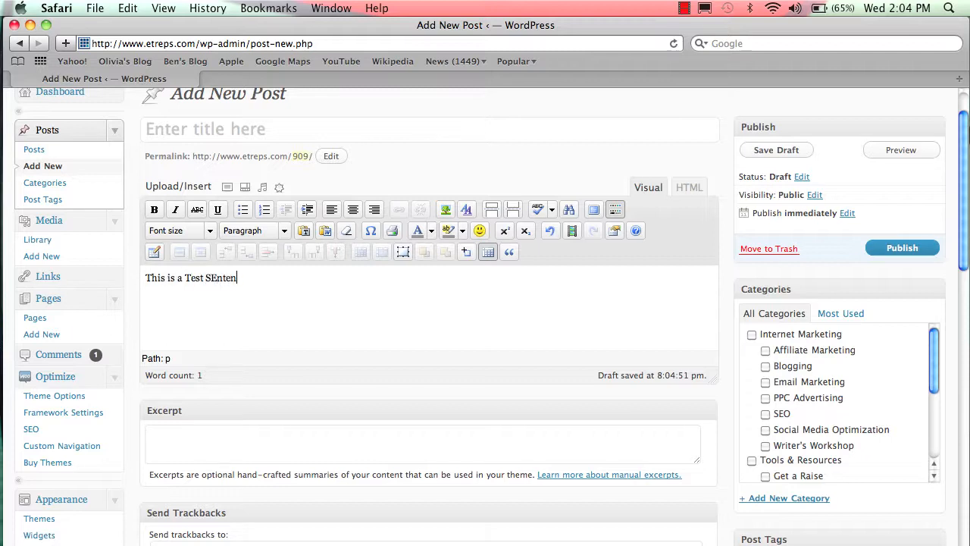
type("ce")
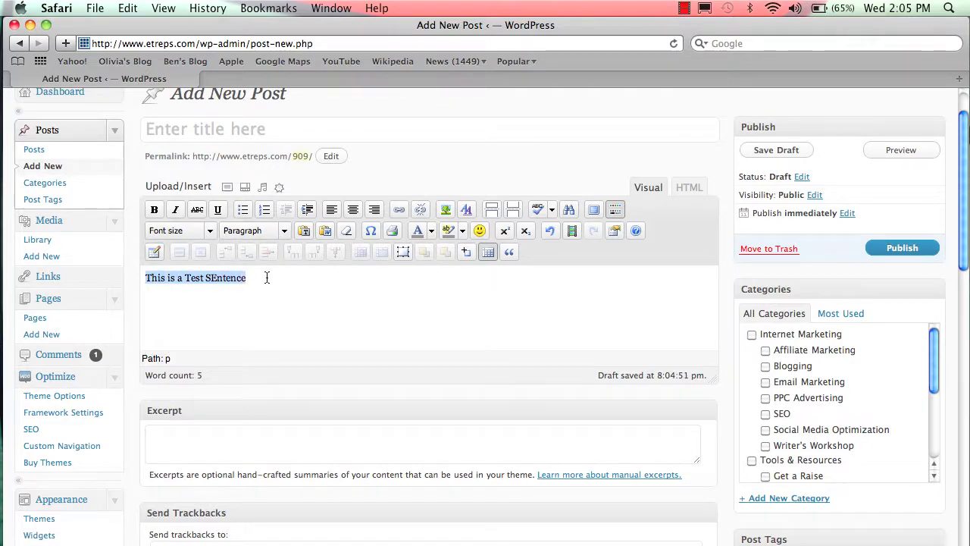
left_click(285, 230)
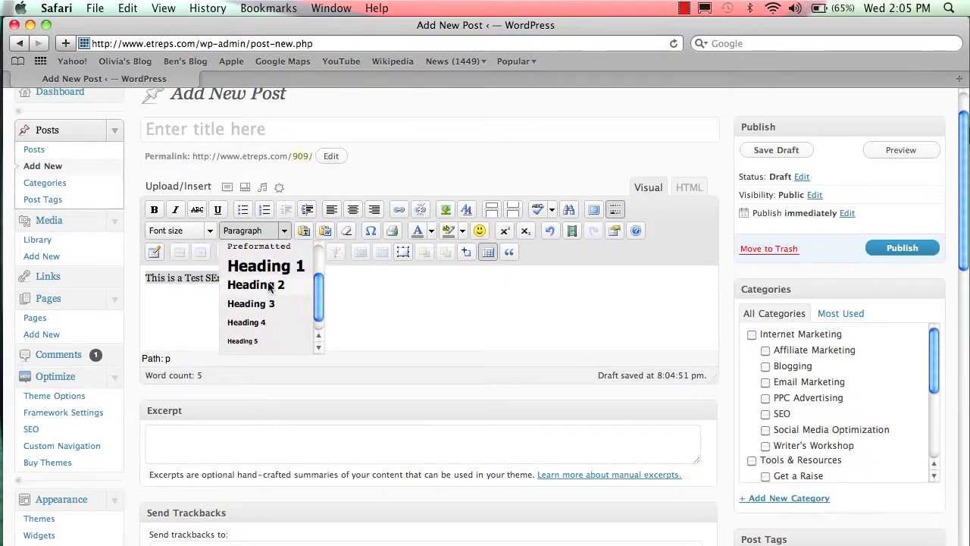
left_click(254, 285)
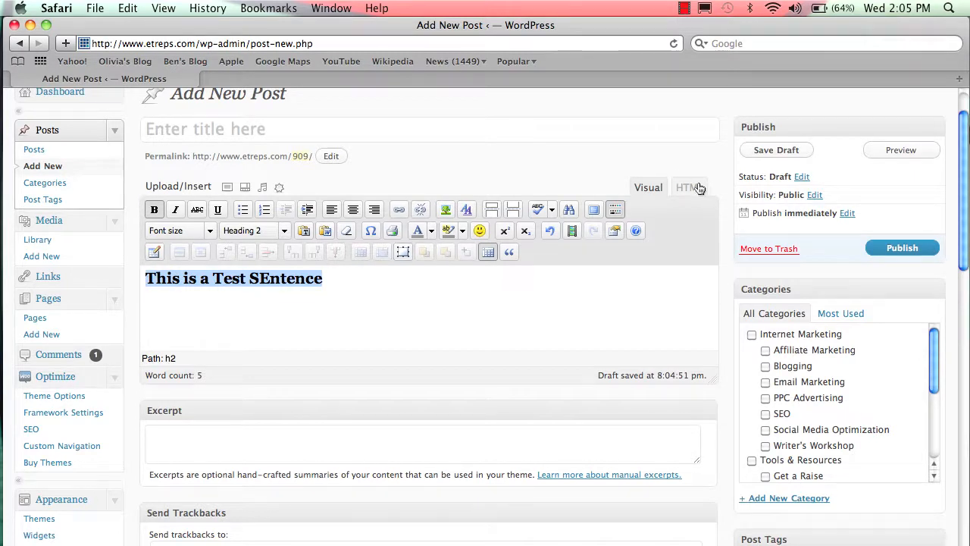
Check in HTML view that the sentence sits in h2 tags, then return to Visual mode.
left_click(688, 188)
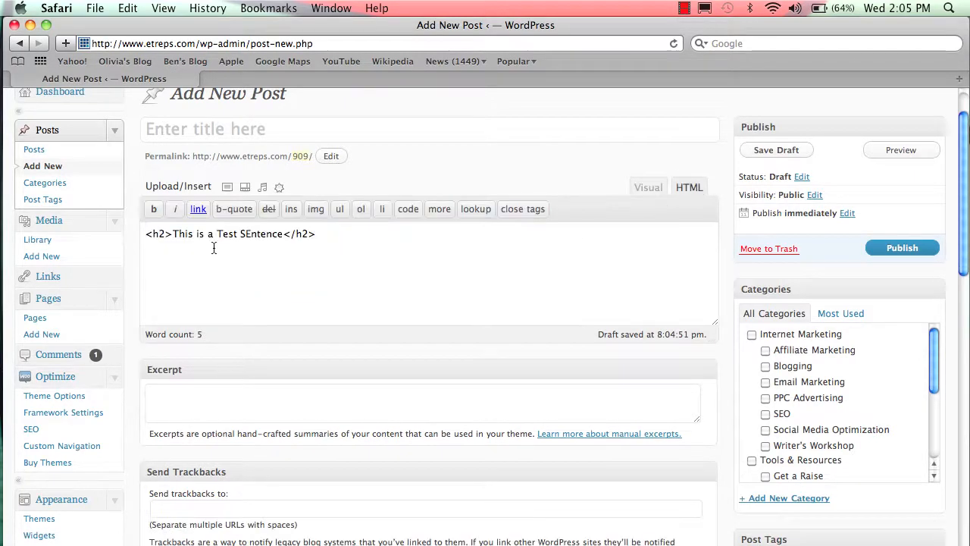
double_click(158, 233)
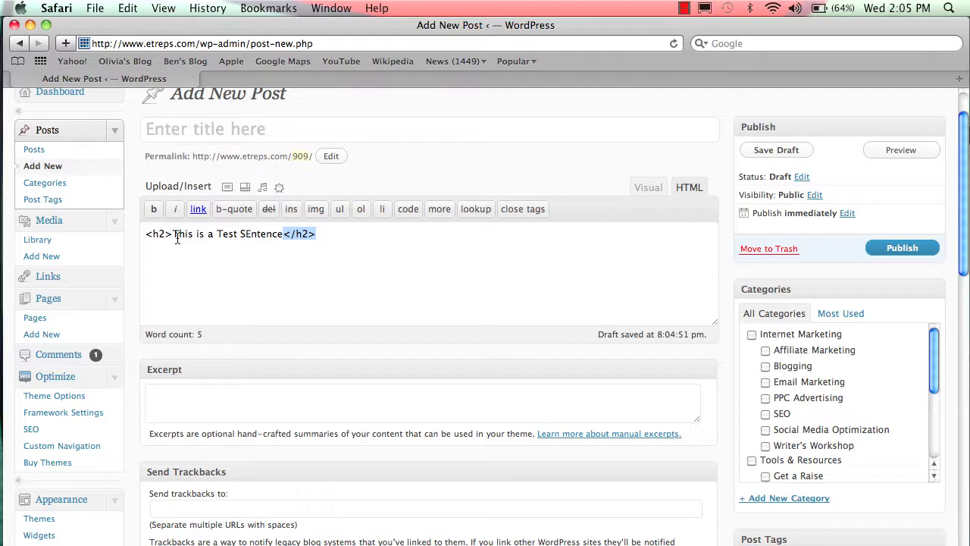
mouse_move(667, 167)
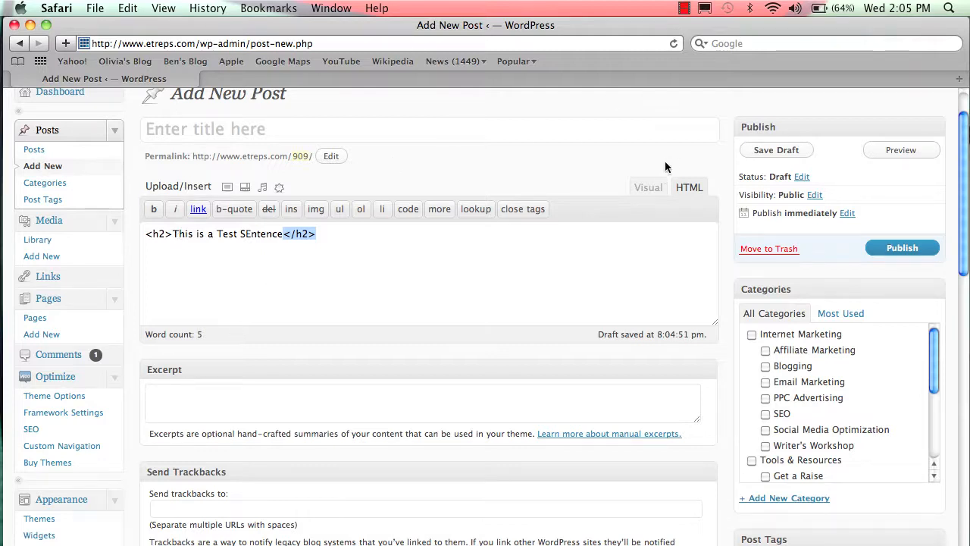
left_click(649, 188)
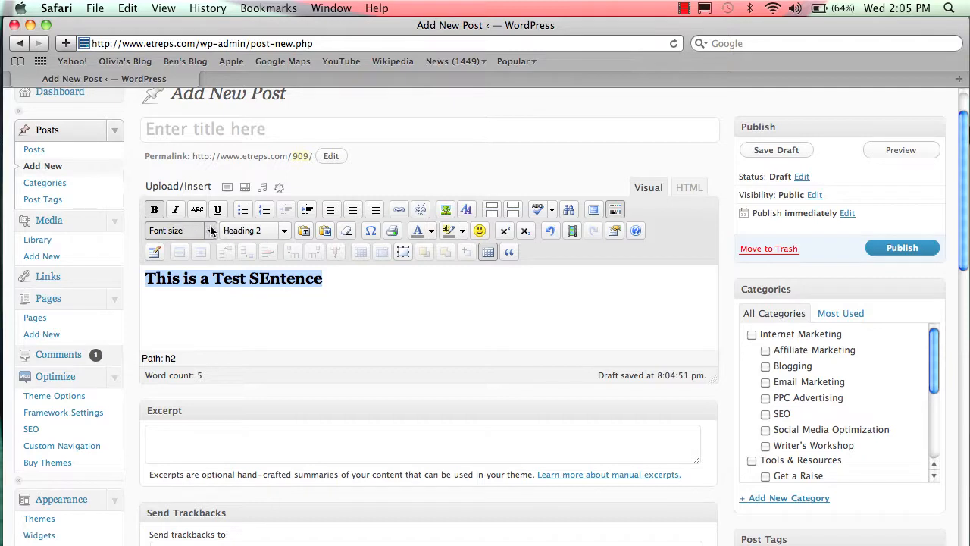
left_click(776, 150)
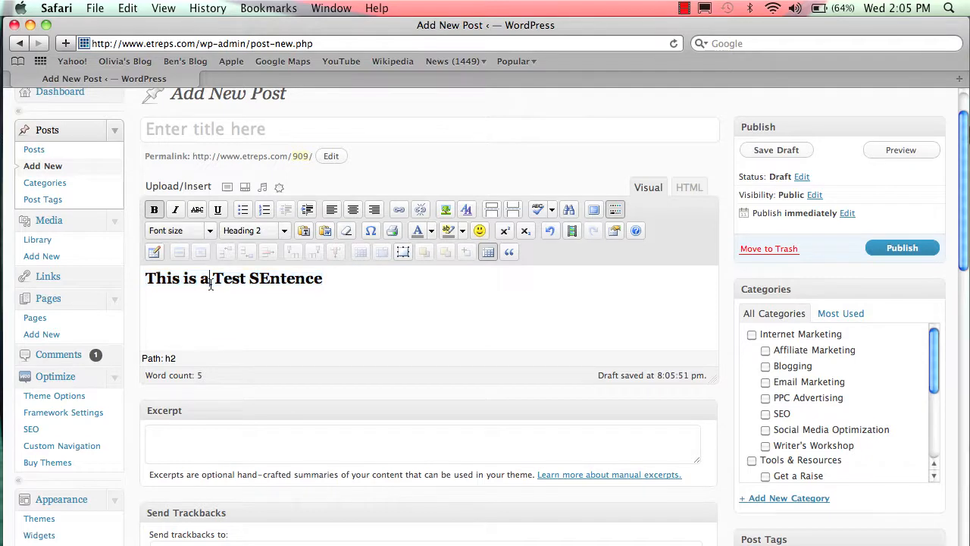
triple_click(233, 278)
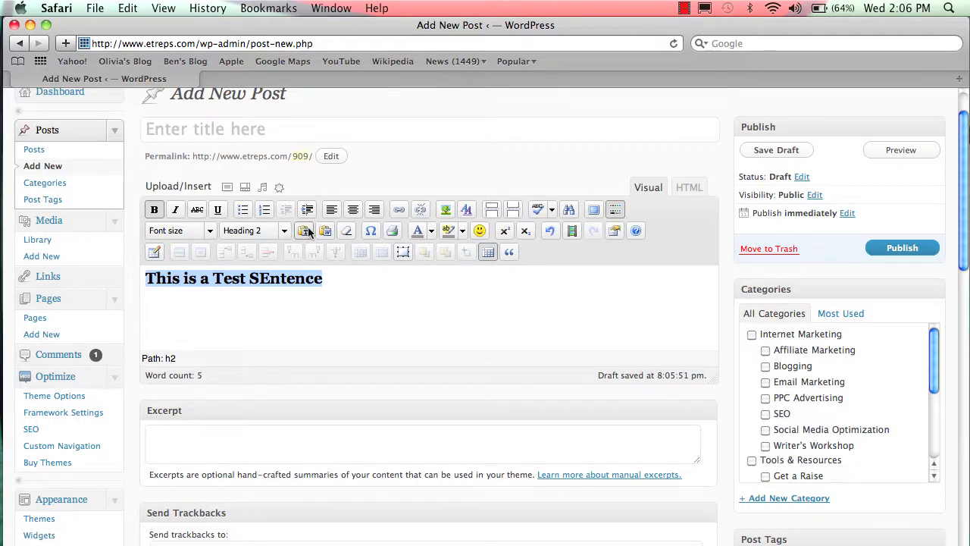
mouse_move(307, 231)
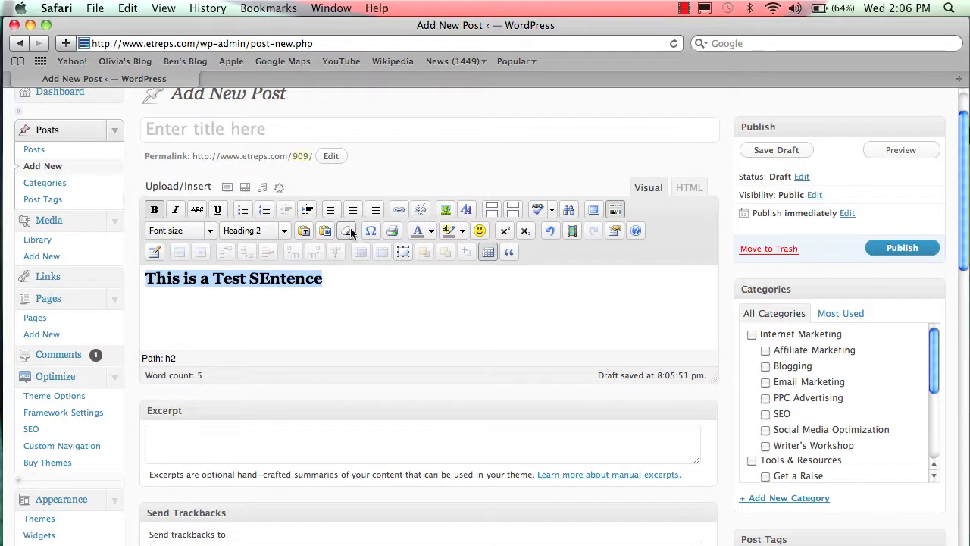
mouse_move(346, 230)
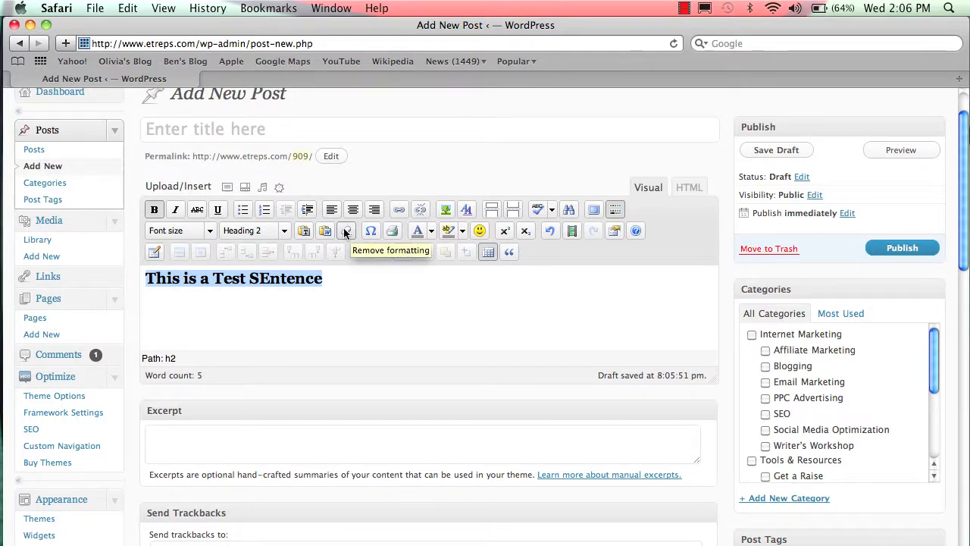
mouse_move(370, 230)
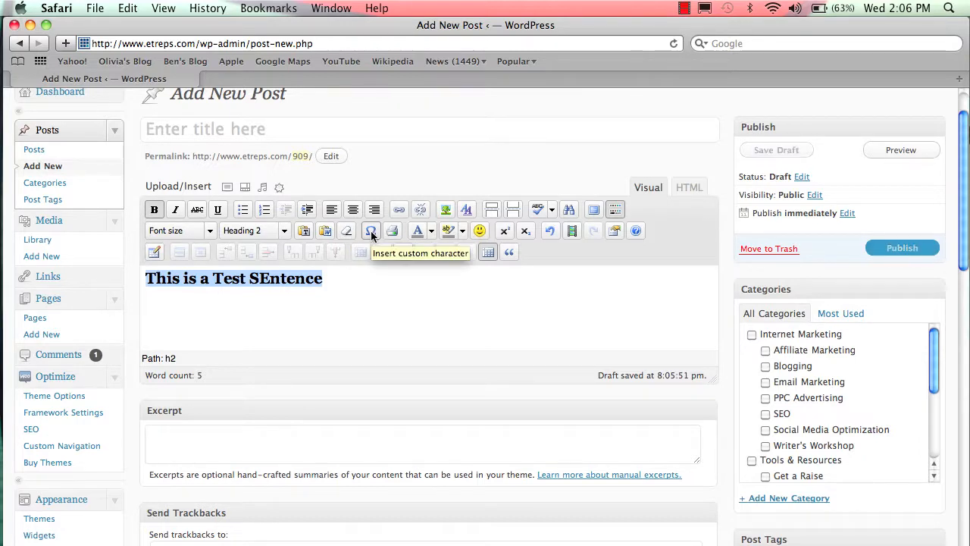
mouse_move(391, 230)
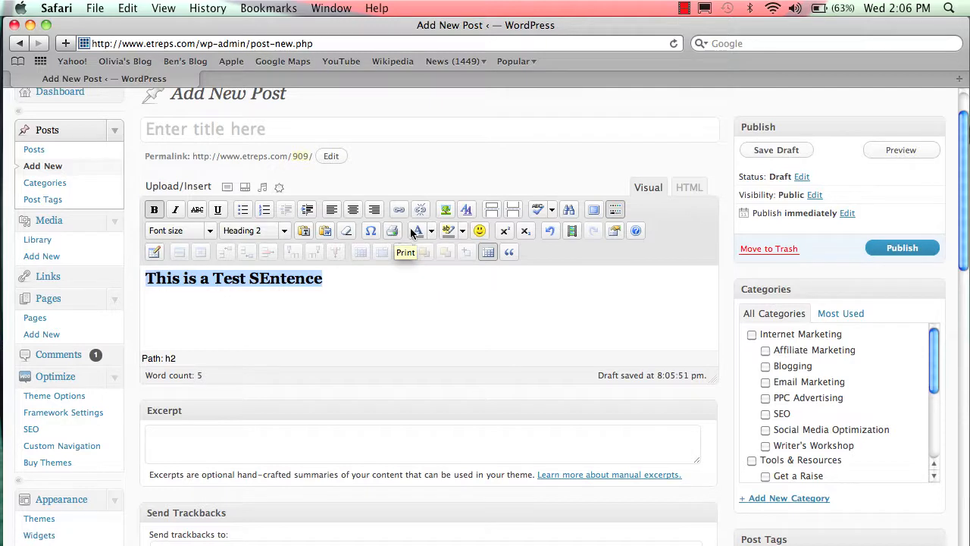
mouse_move(415, 230)
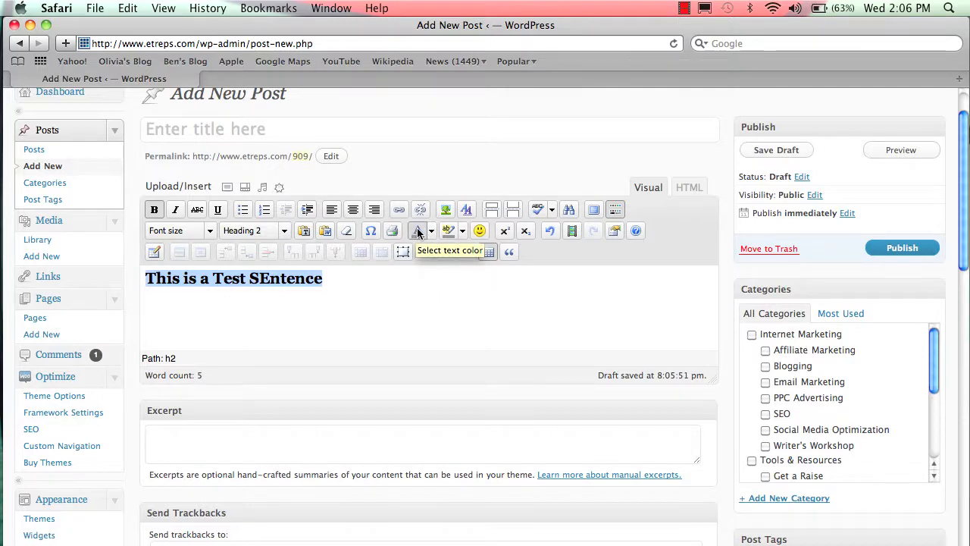
mouse_move(447, 230)
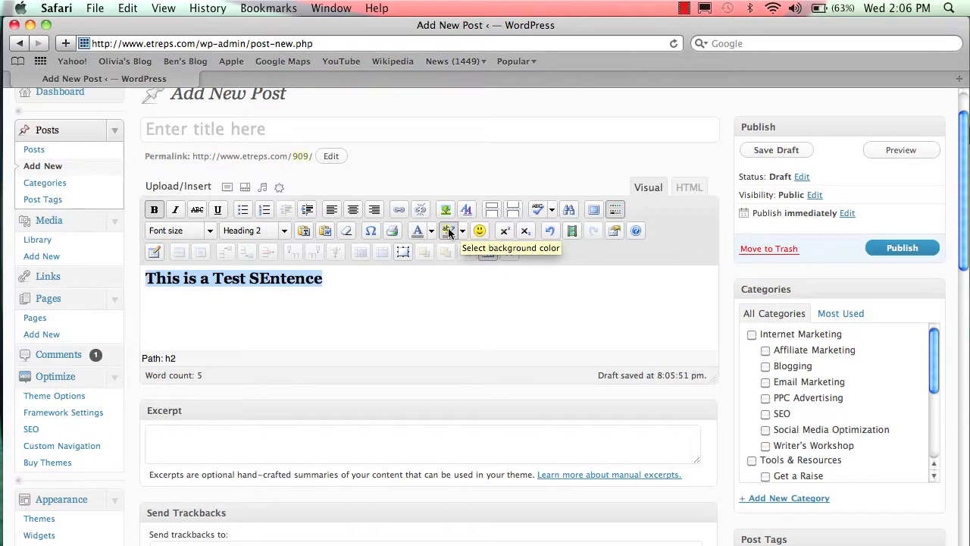
mouse_move(491, 218)
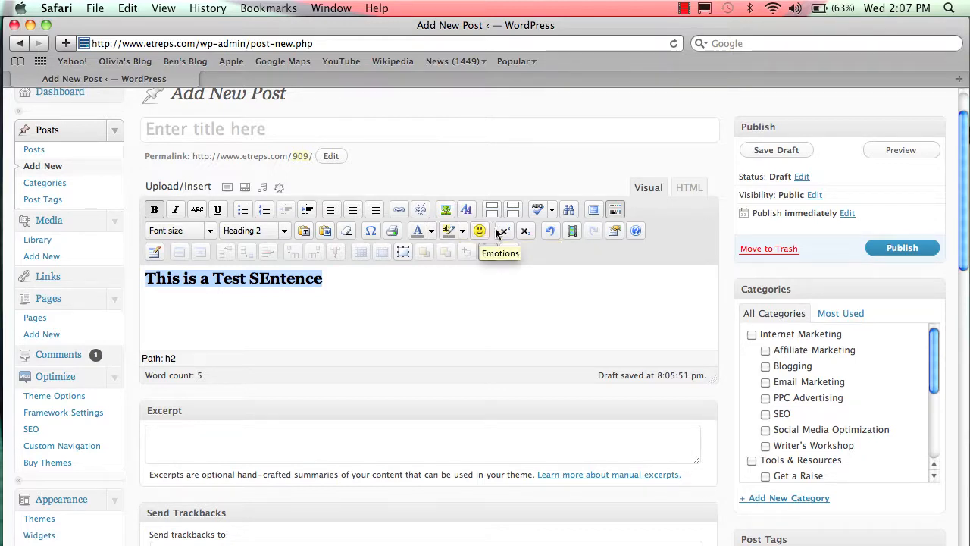
mouse_move(503, 231)
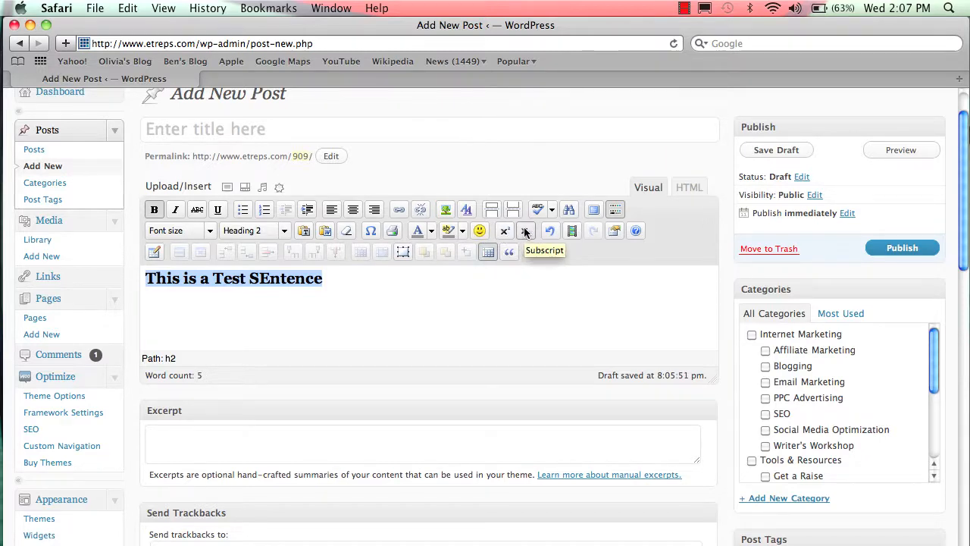
mouse_move(525, 230)
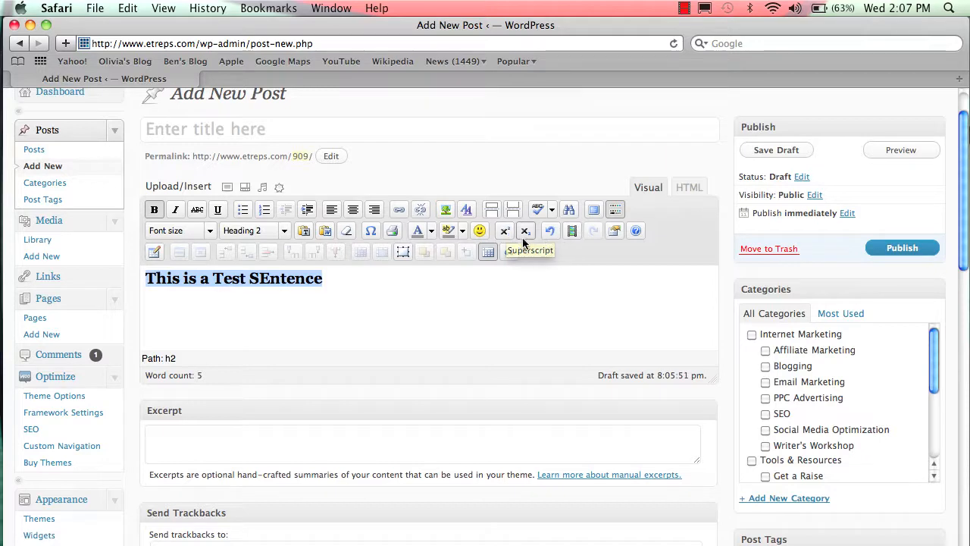
mouse_move(549, 230)
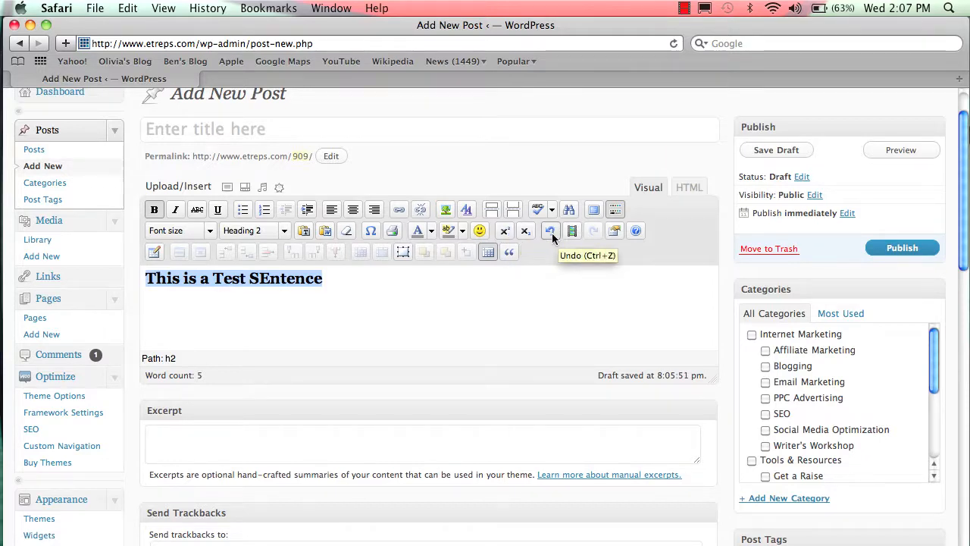
mouse_move(571, 230)
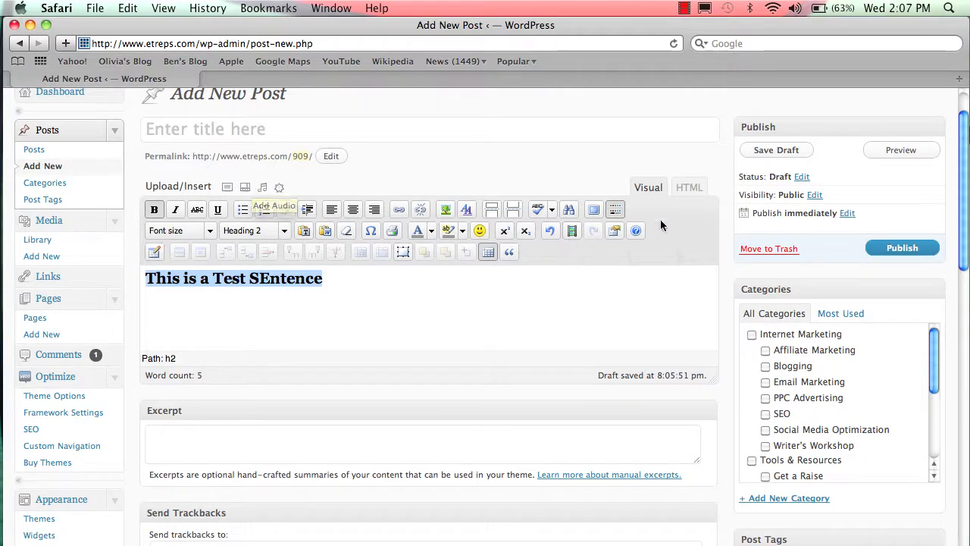
mouse_move(615, 231)
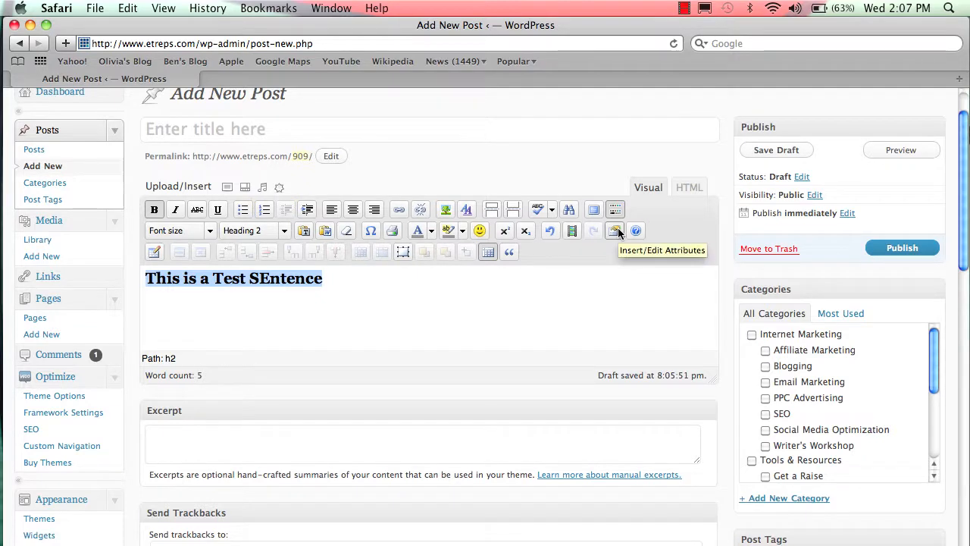
mouse_move(614, 230)
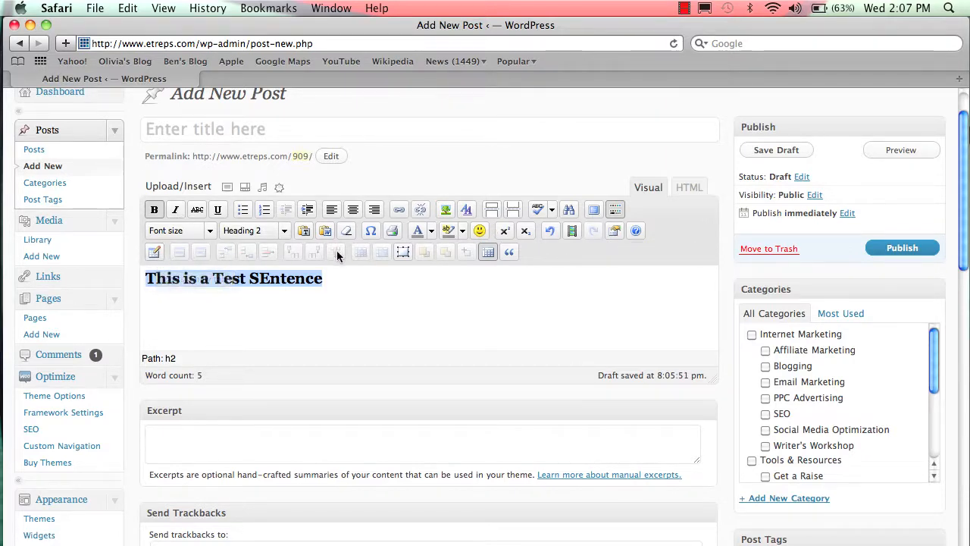
mouse_move(409, 263)
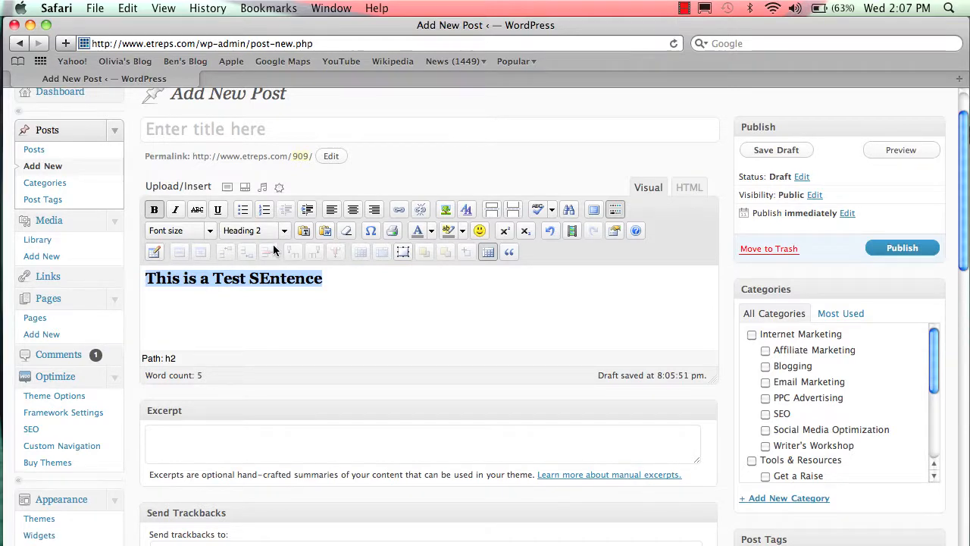
mouse_move(276, 251)
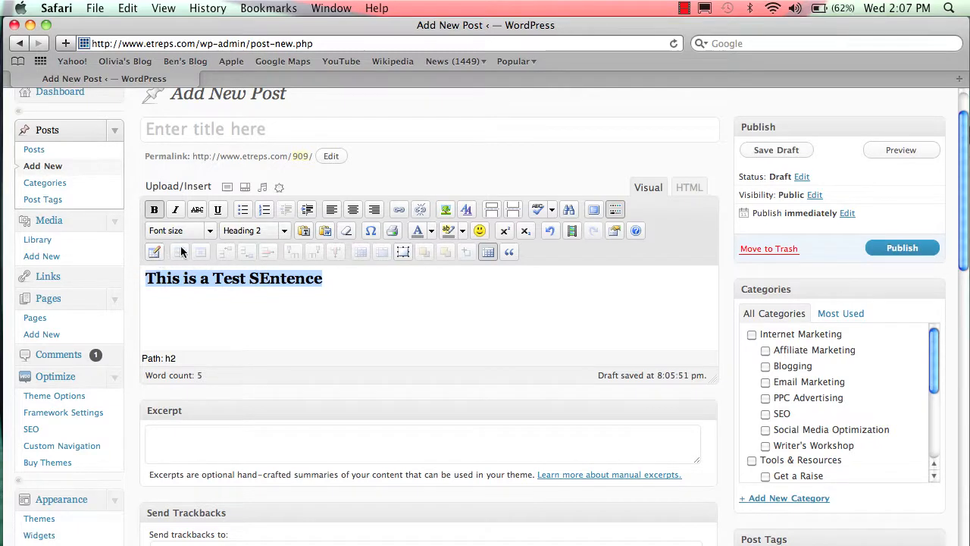
mouse_move(333, 258)
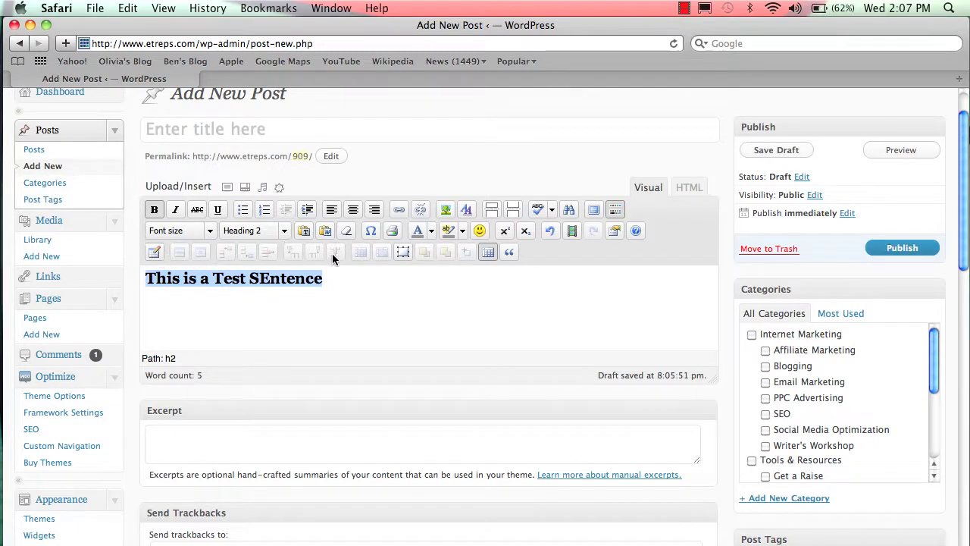
mouse_move(335, 252)
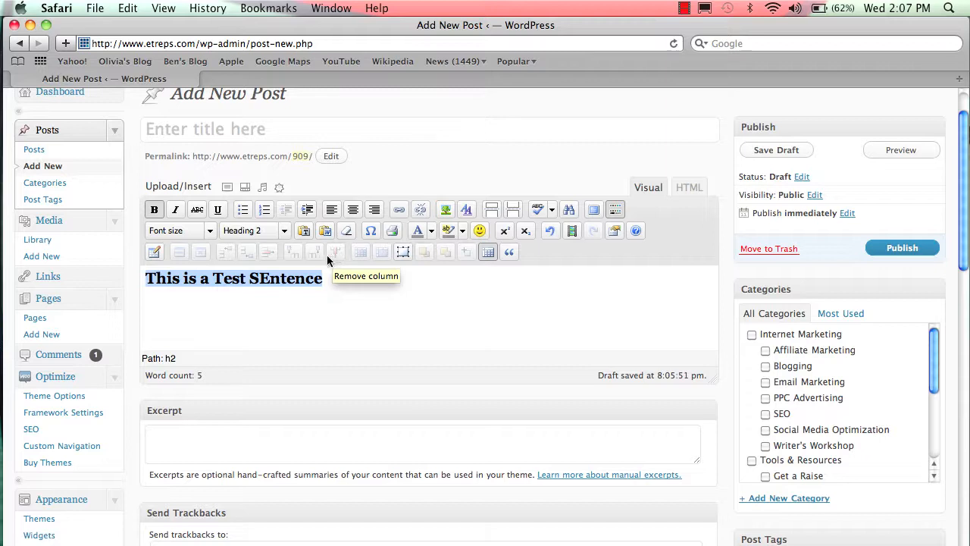
mouse_move(169, 261)
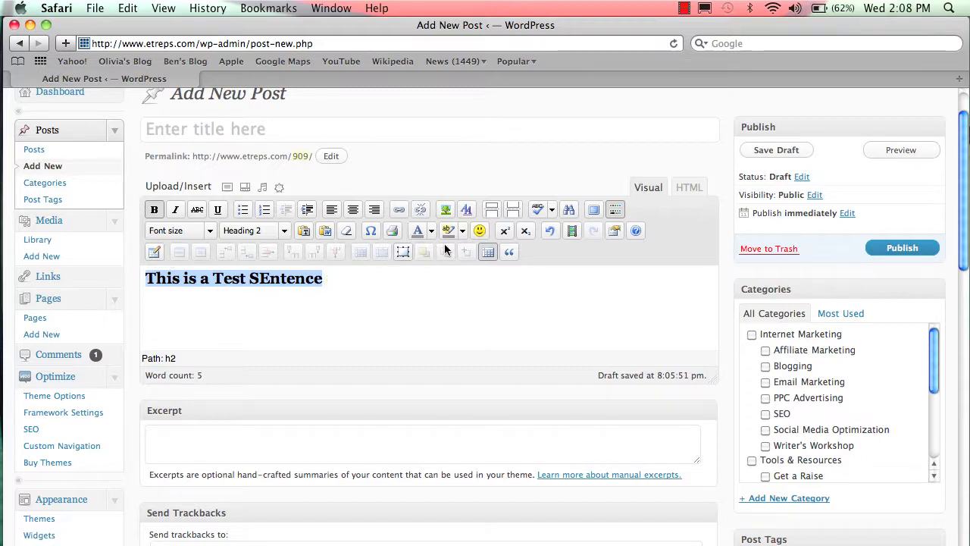
mouse_move(446, 252)
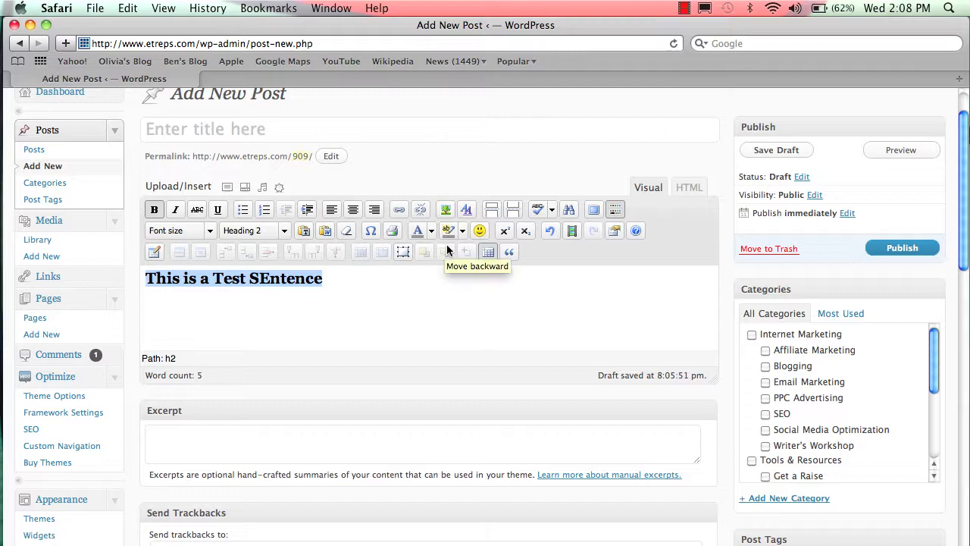
mouse_move(425, 252)
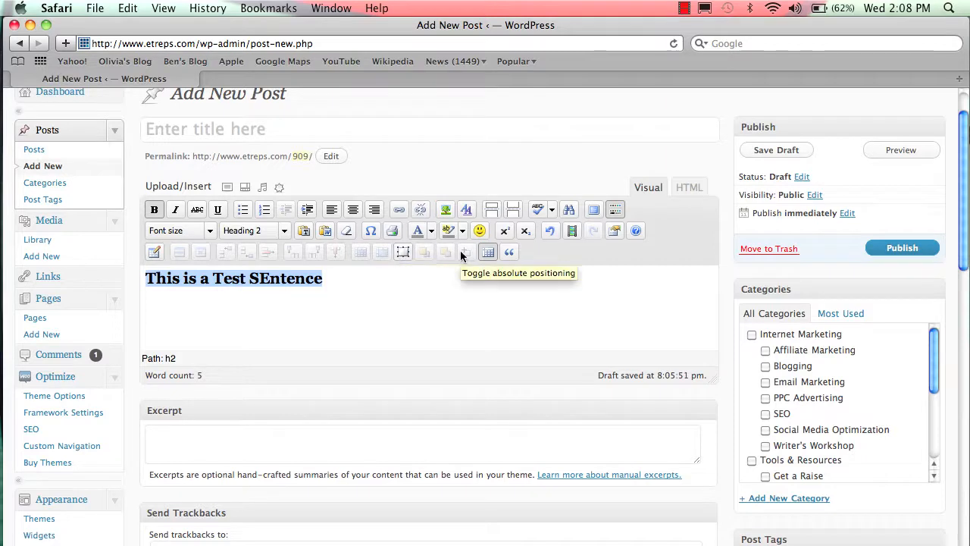
left_click(510, 251)
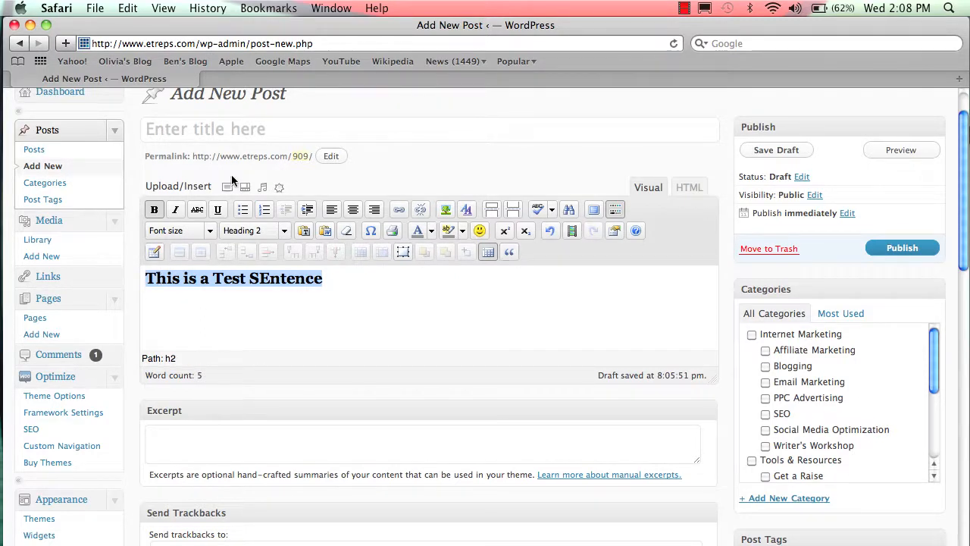
mouse_move(420, 209)
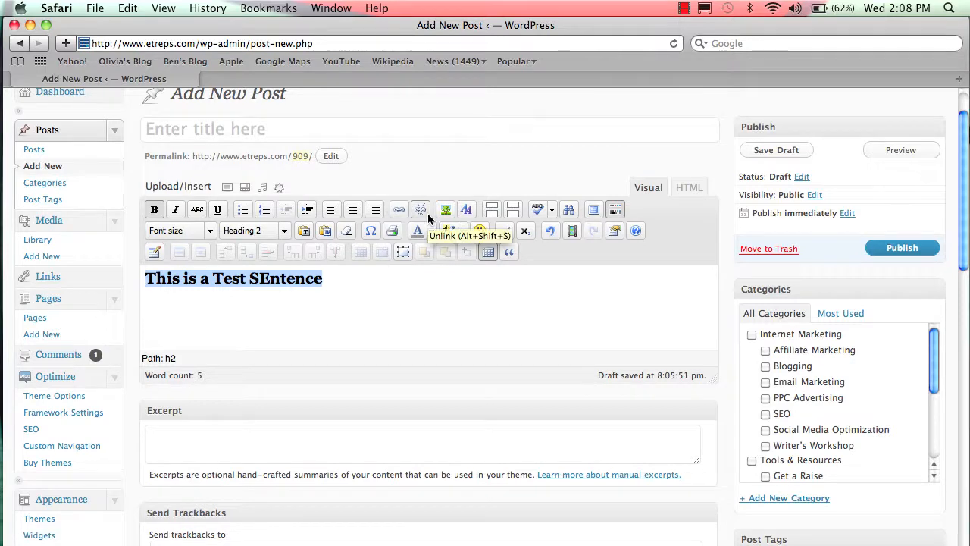